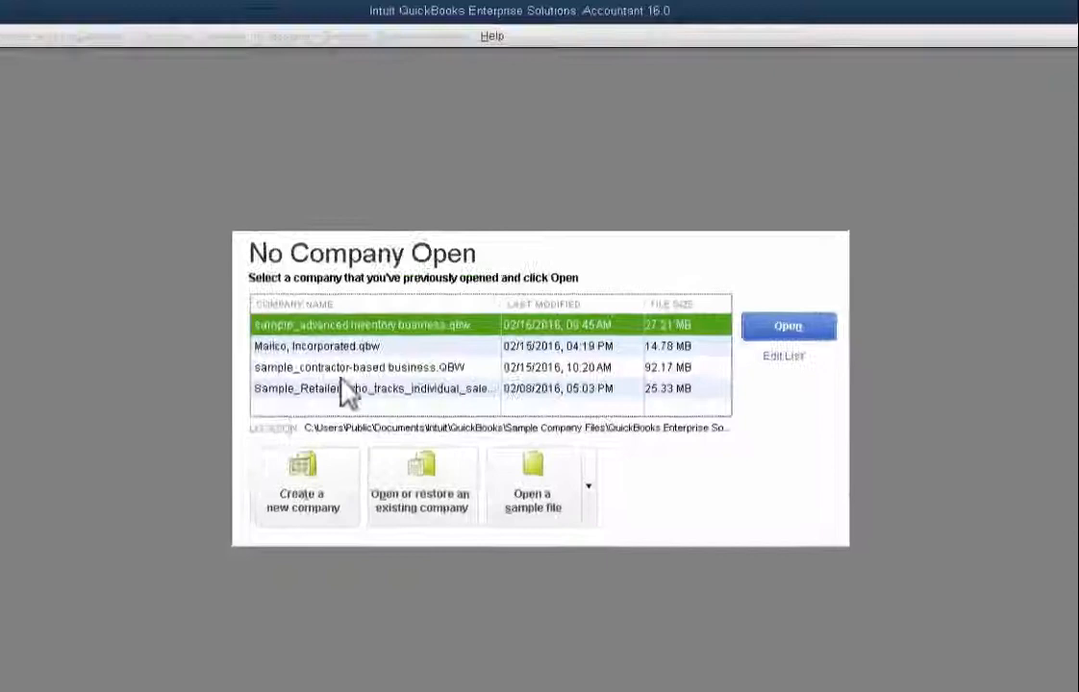
Open the sample advanced inventory file and switch it to multi-user mode from the File menu.
left_click(788, 326)
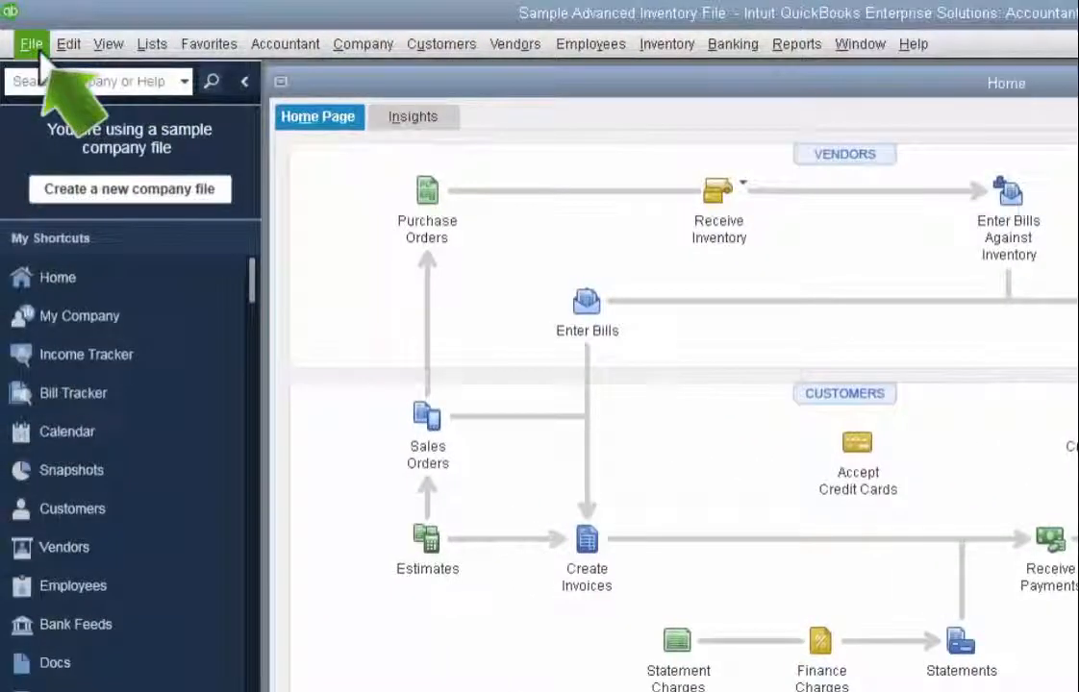
left_click(32, 44)
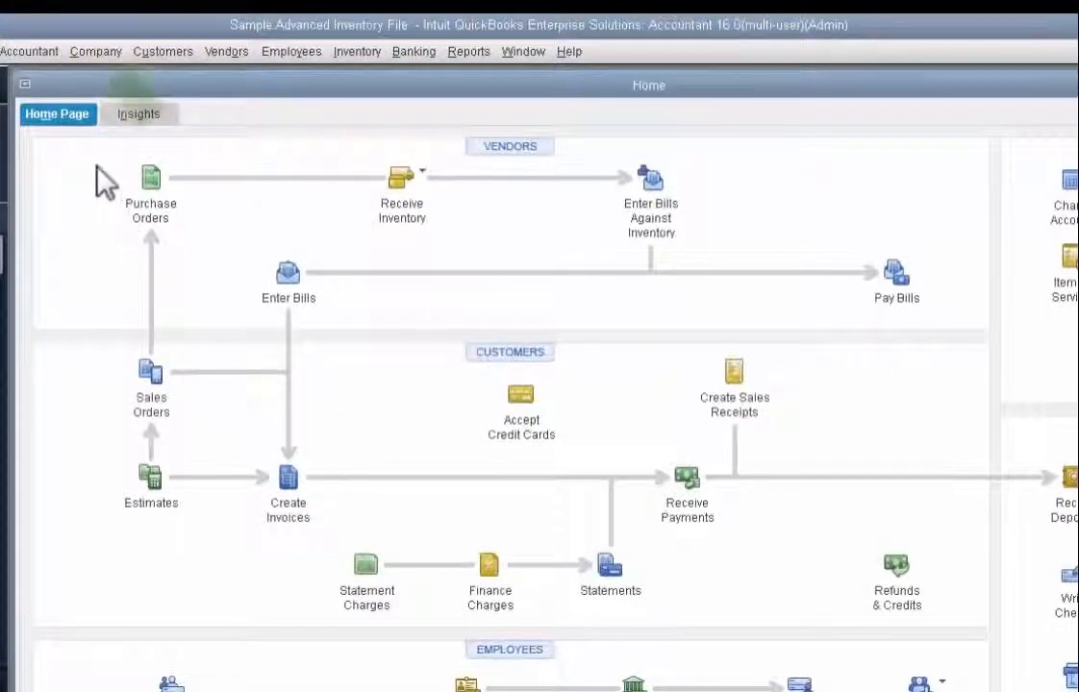
Create user ip4qb in Set Up Users and Roles with Full Access and no password.
left_click(96, 51)
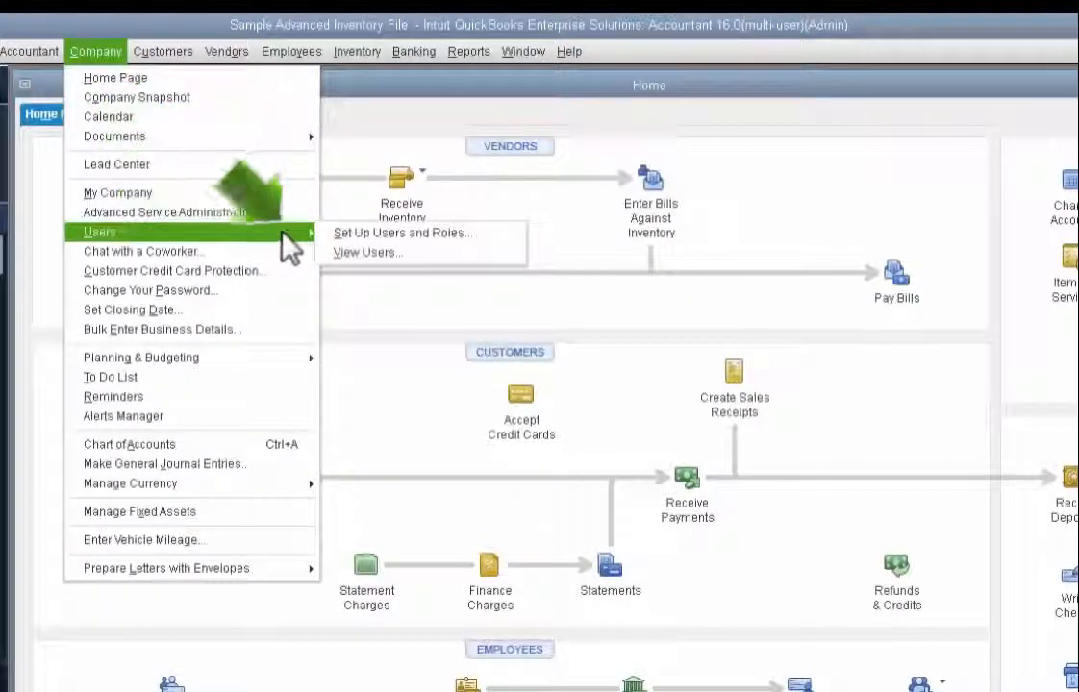
left_click(366, 252)
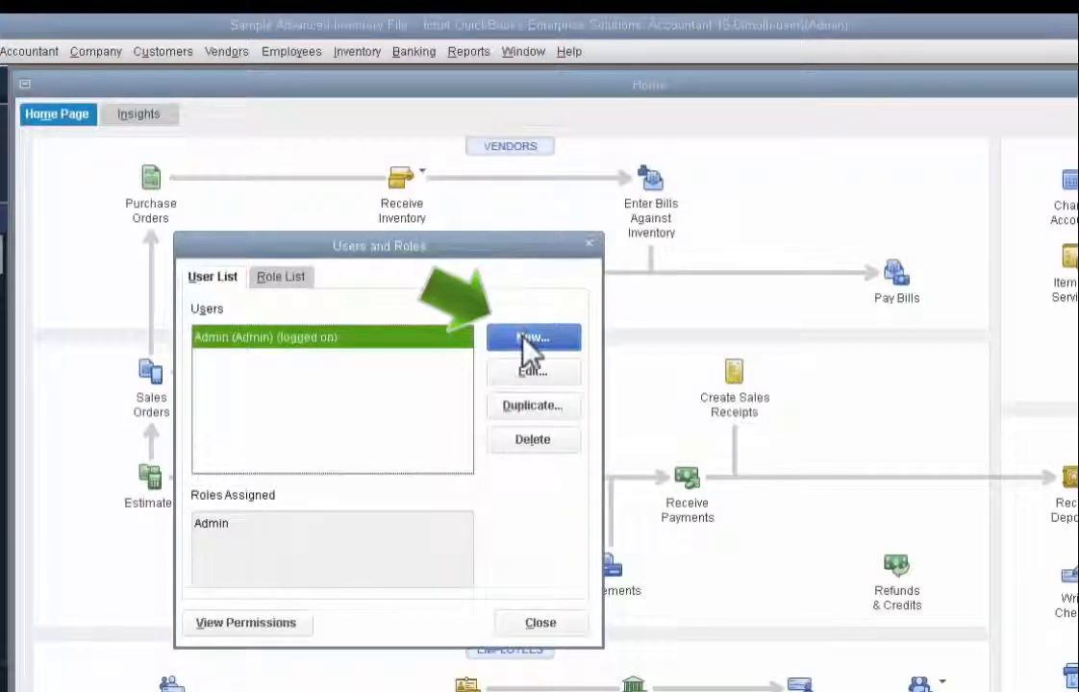
left_click(532, 338)
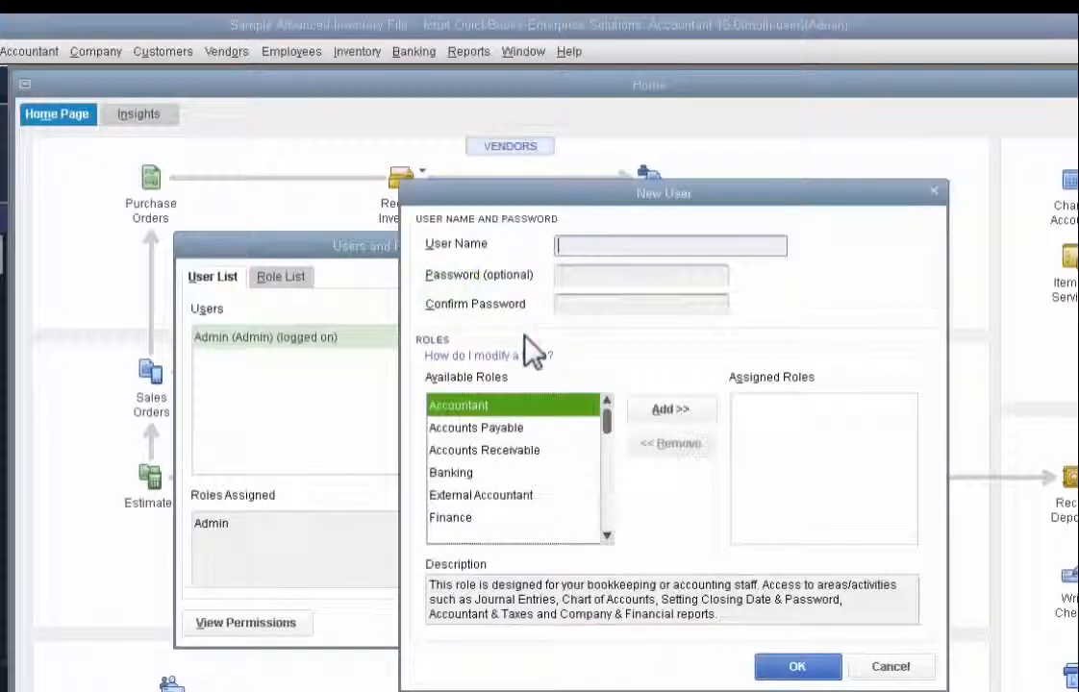
type("ip4qb")
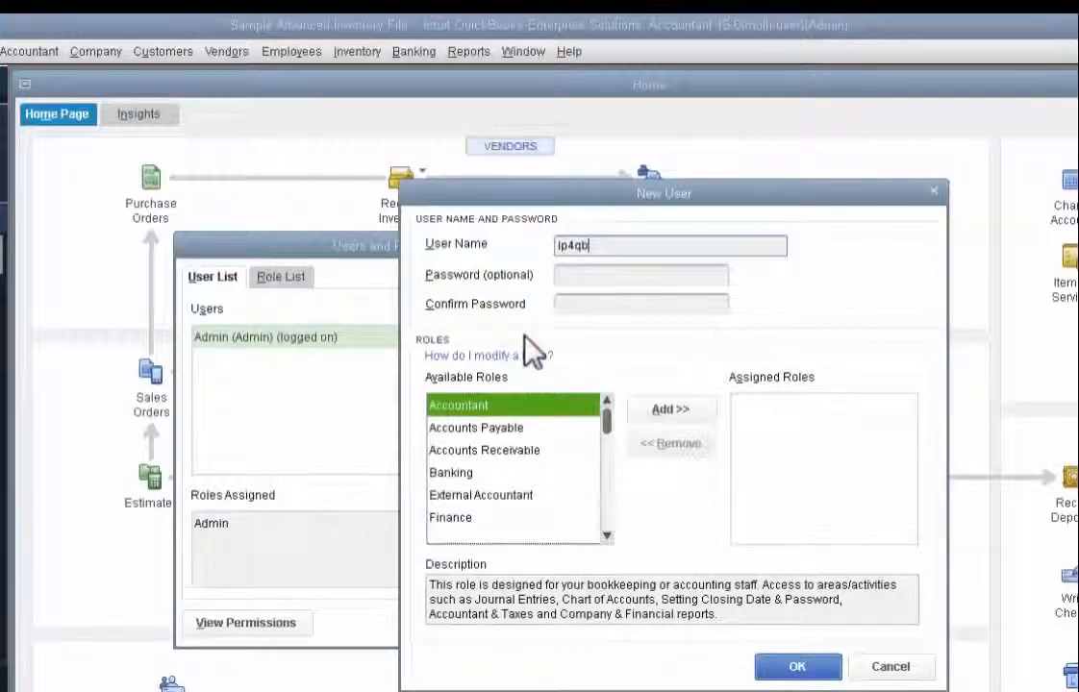
left_click(485, 450)
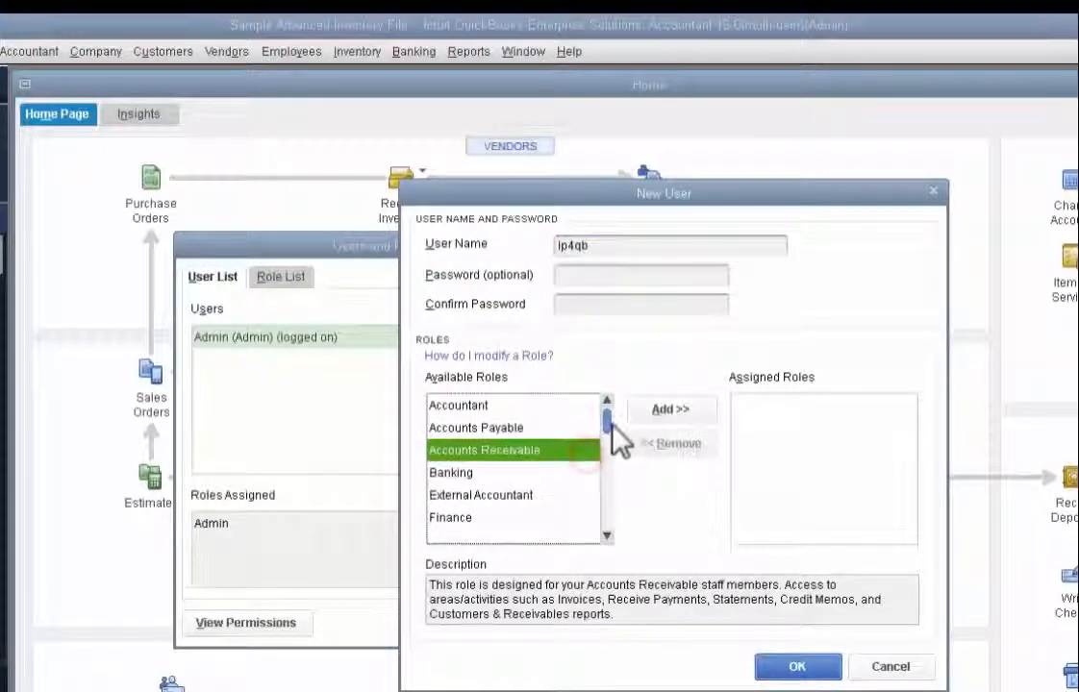
scroll("down", 3)
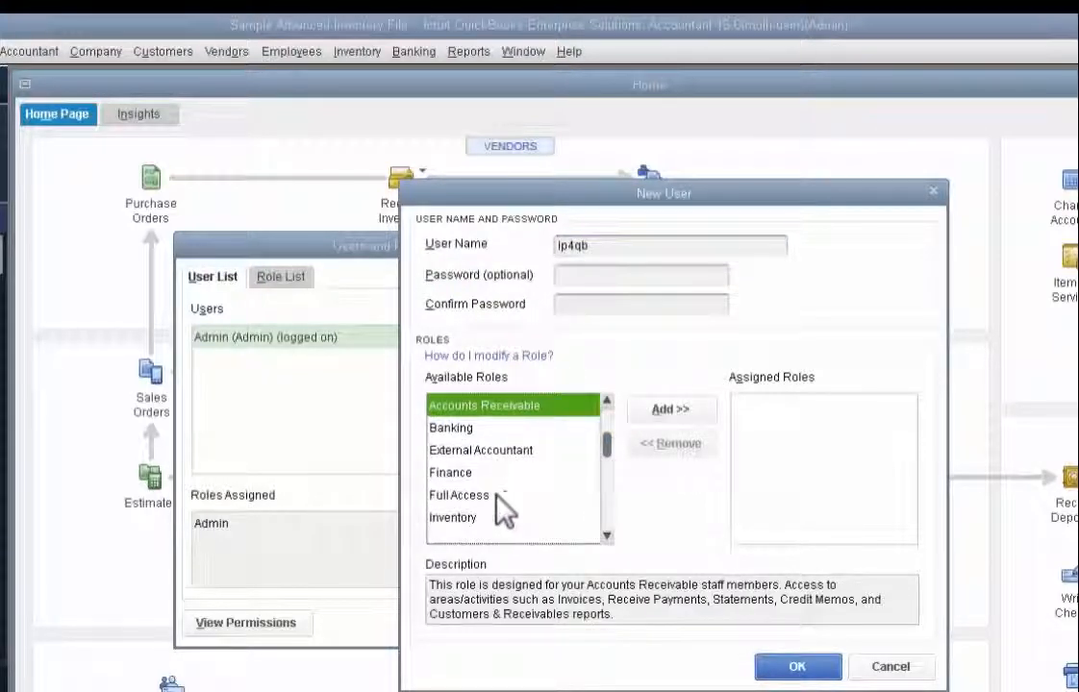
left_click(460, 495)
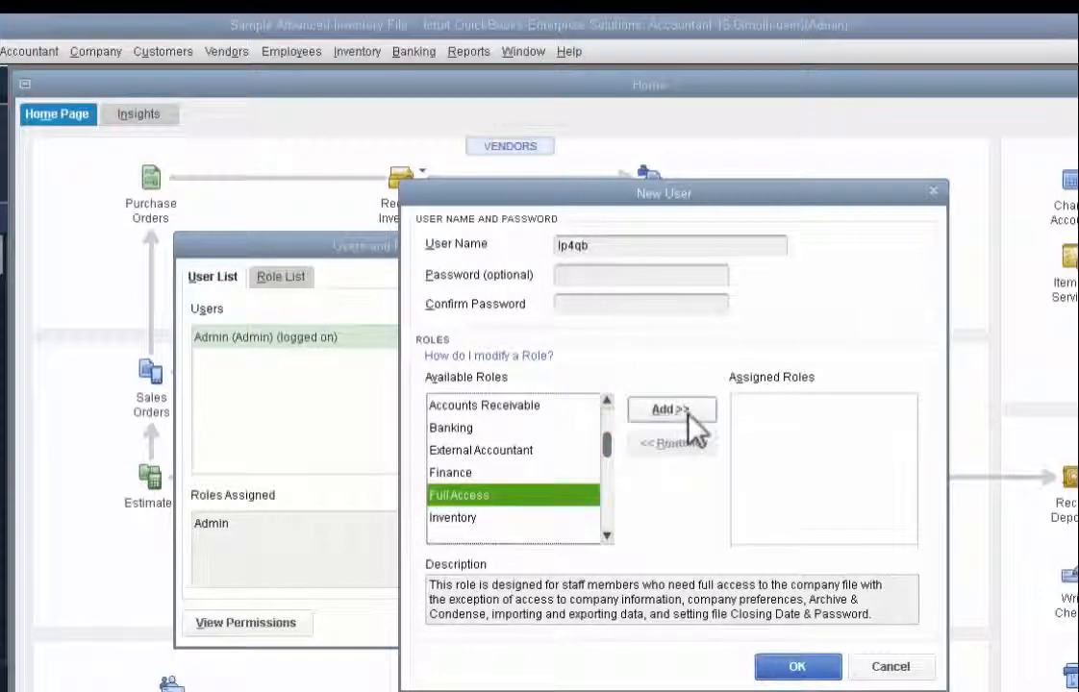
left_click(671, 408)
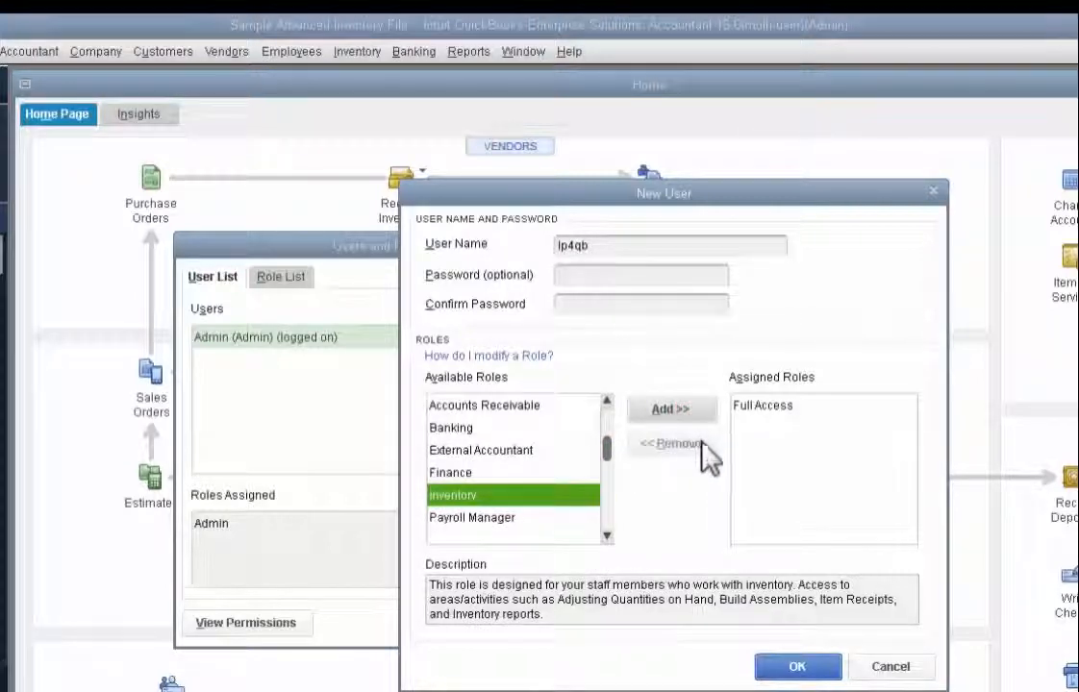
left_click(797, 667)
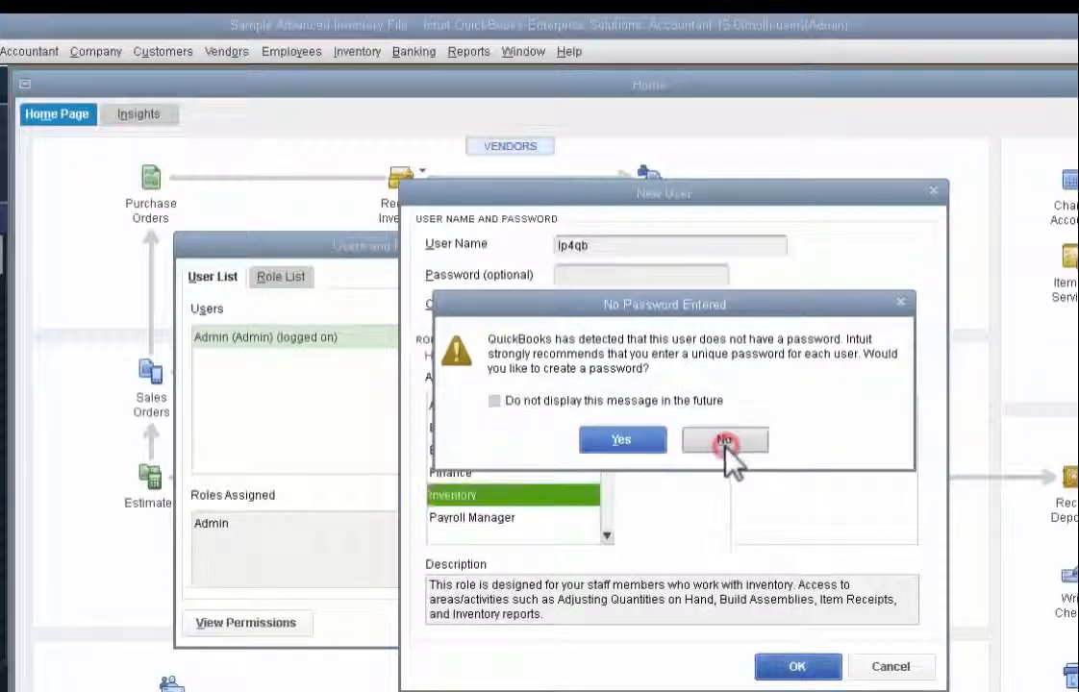
left_click(724, 439)
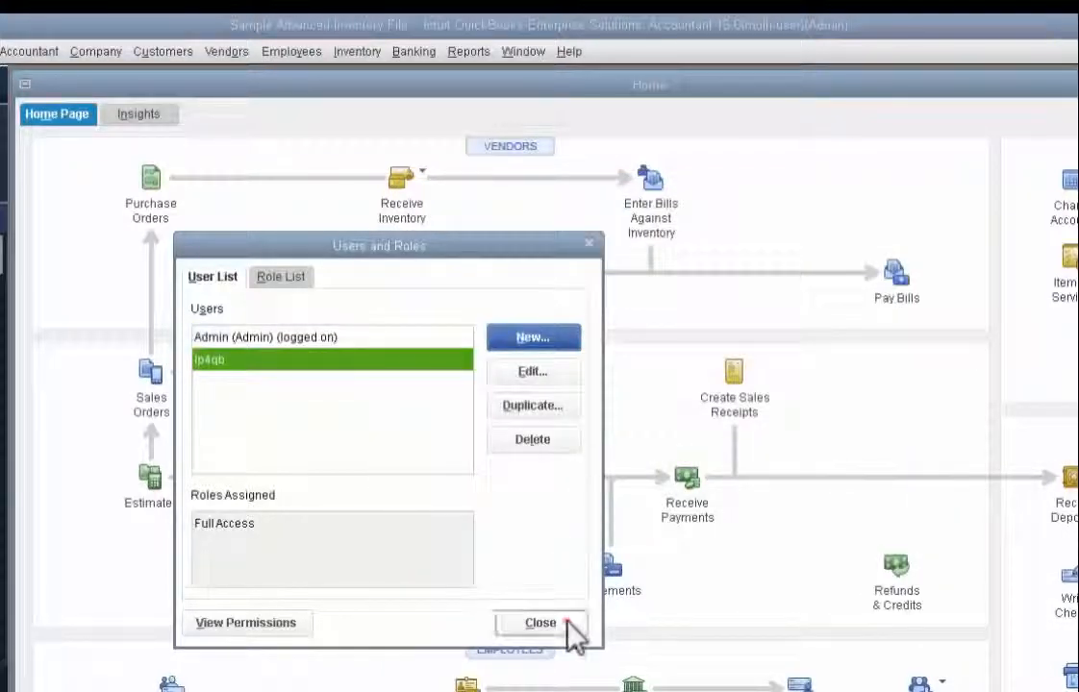
Close Users and Roles and return to the LilyPad setup instructions in Chrome.
left_click(540, 623)
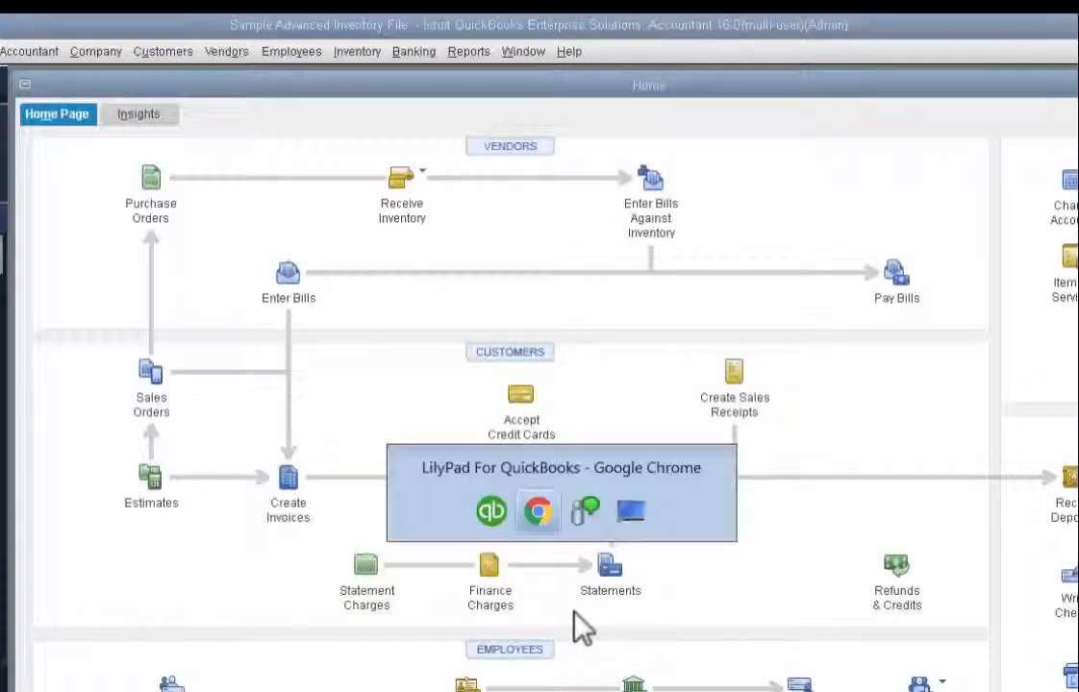
left_click(537, 510)
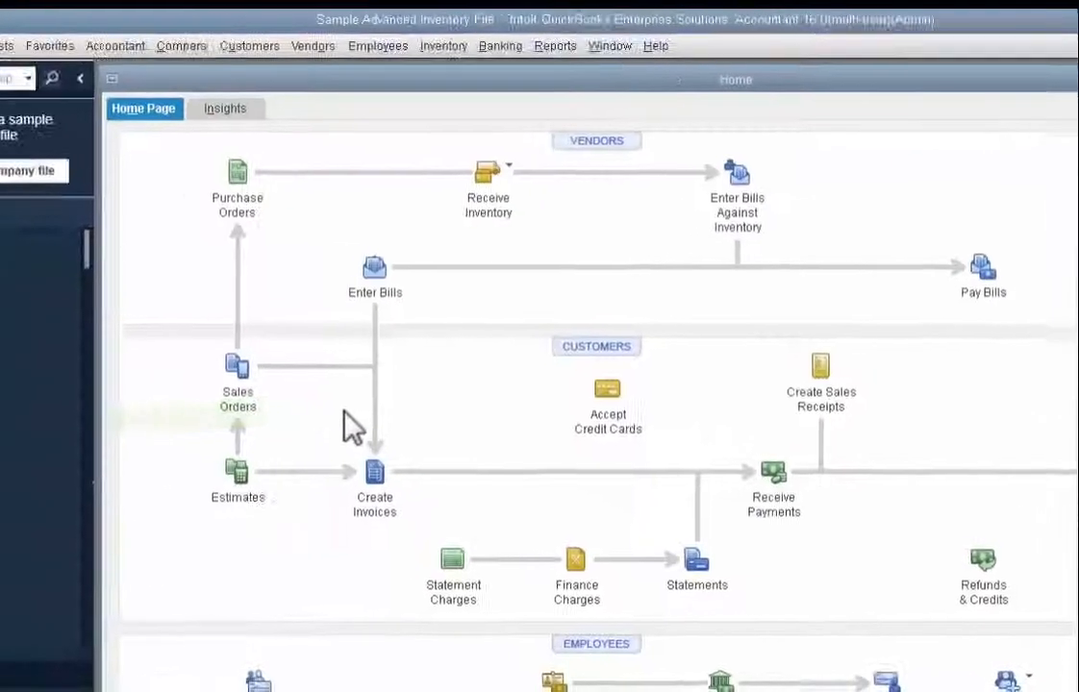
left_click(27, 36)
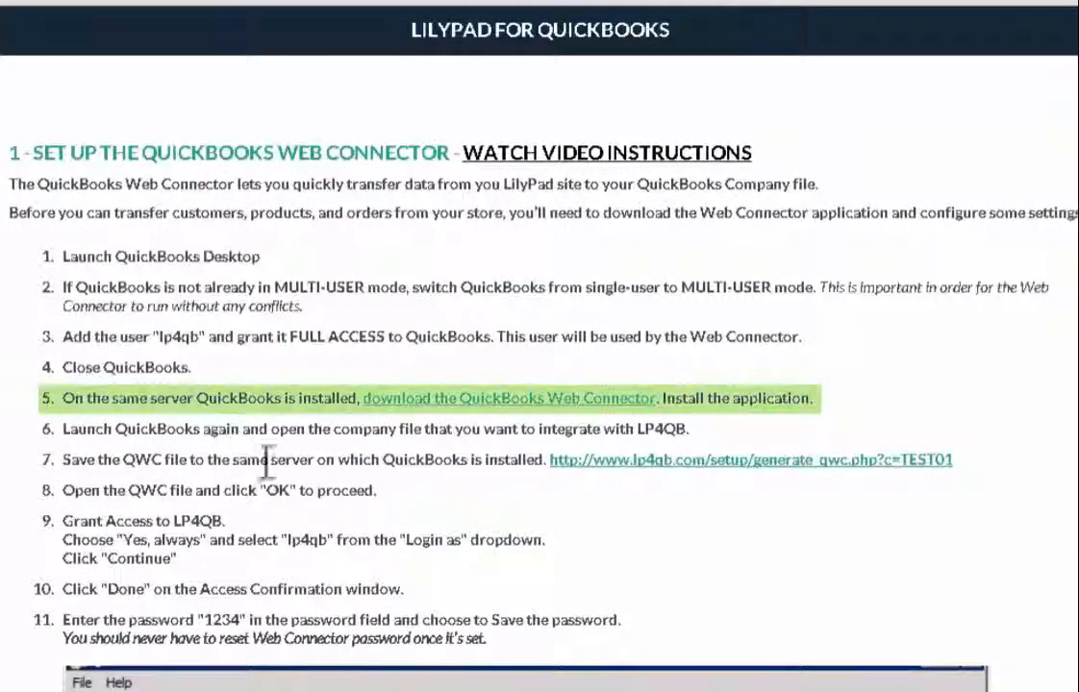
Scroll the LilyPad instructions up to the Web Connector download link.
scroll("up", 3)
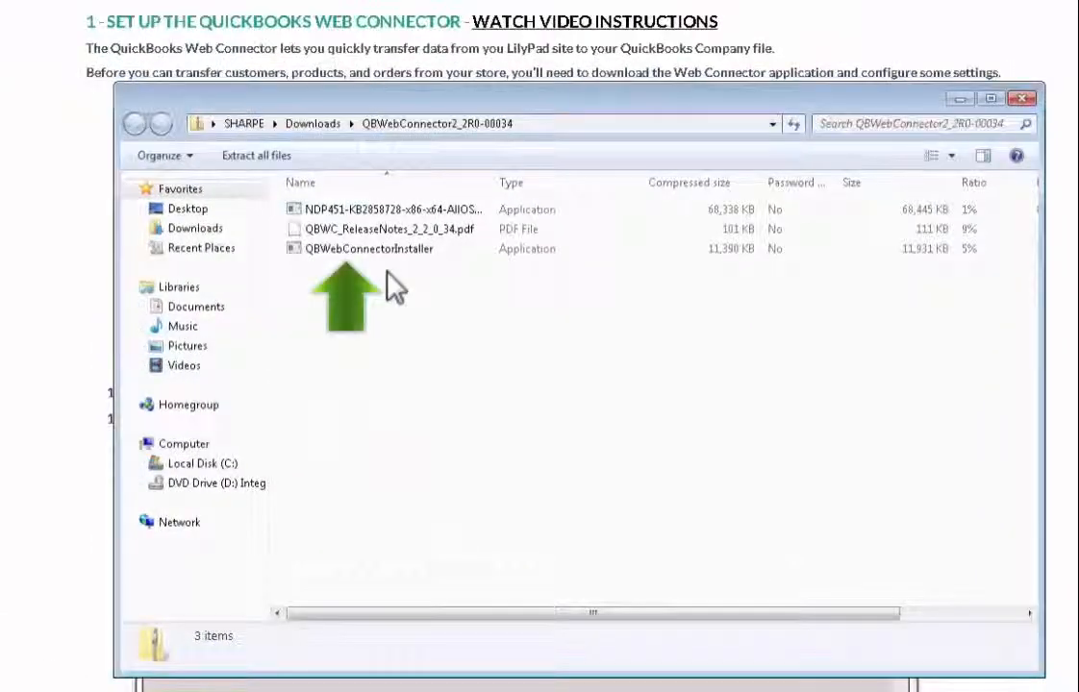
Extract the Web Connector zip to QBWebConnector2_2R0-00034 in Downloads and select the installer.
double_click(356, 249)
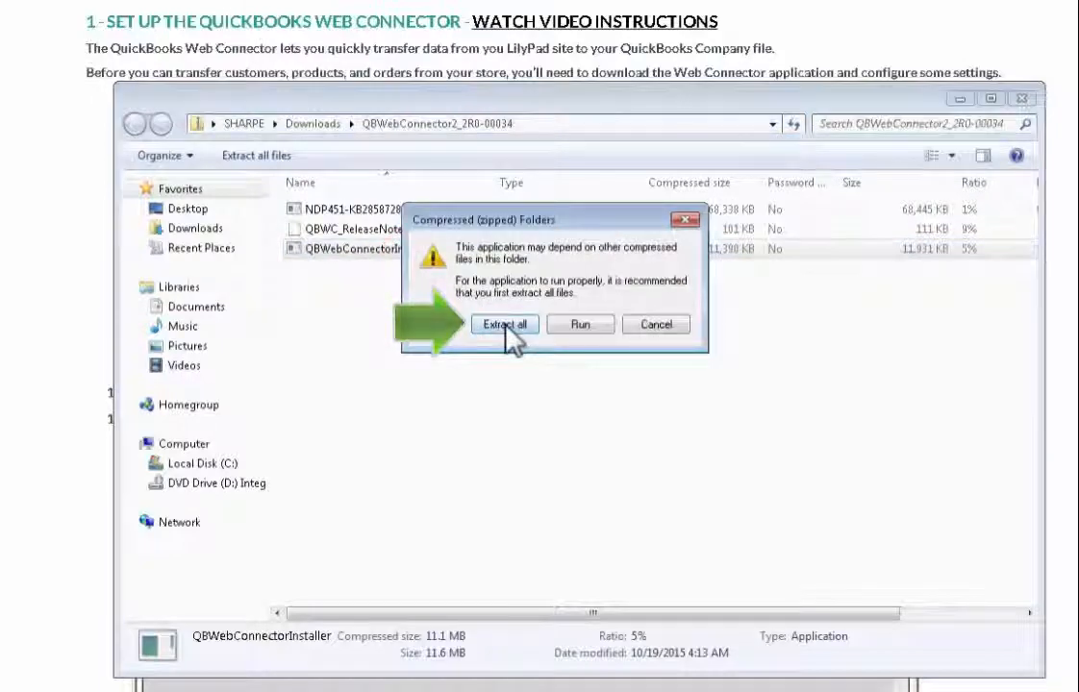
left_click(504, 324)
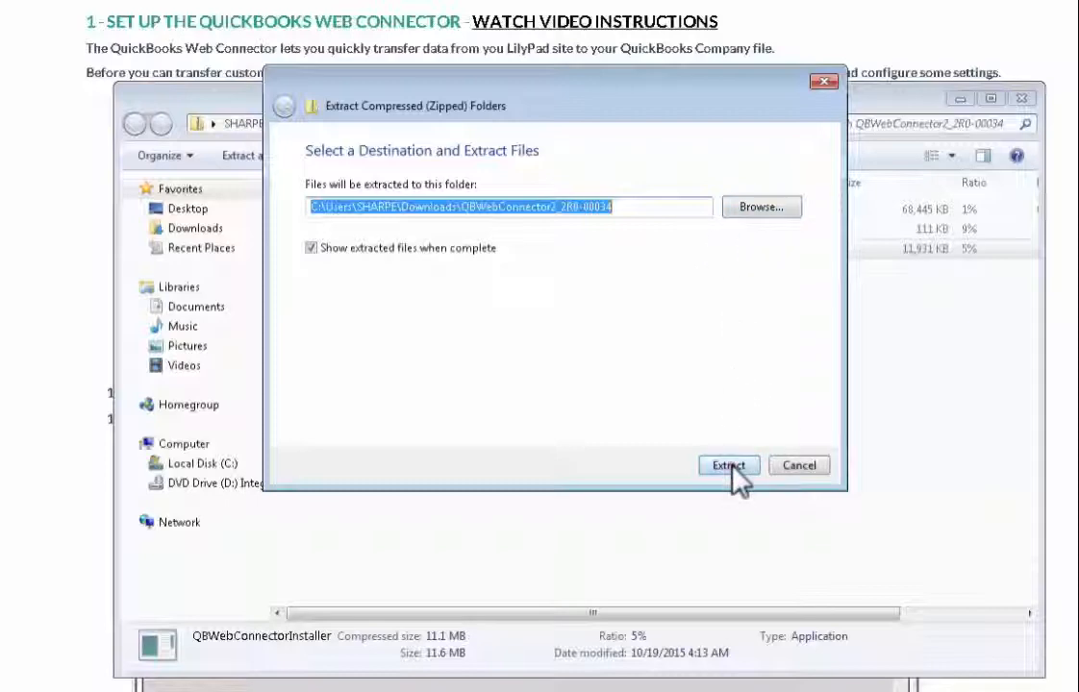
left_click(728, 464)
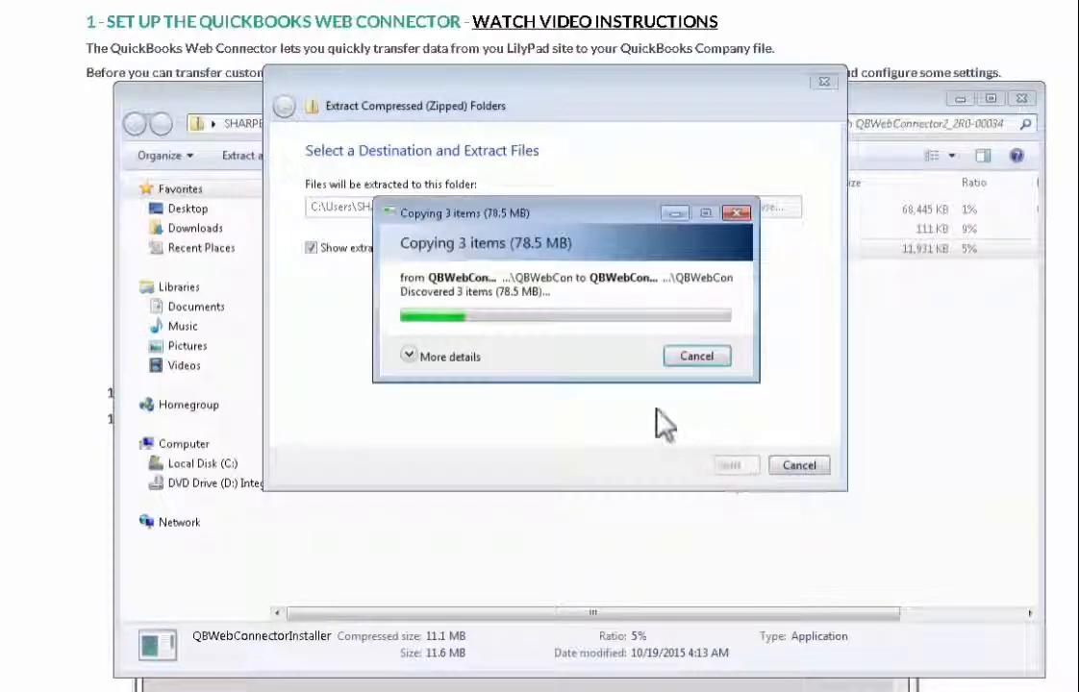
mouse_move(596, 385)
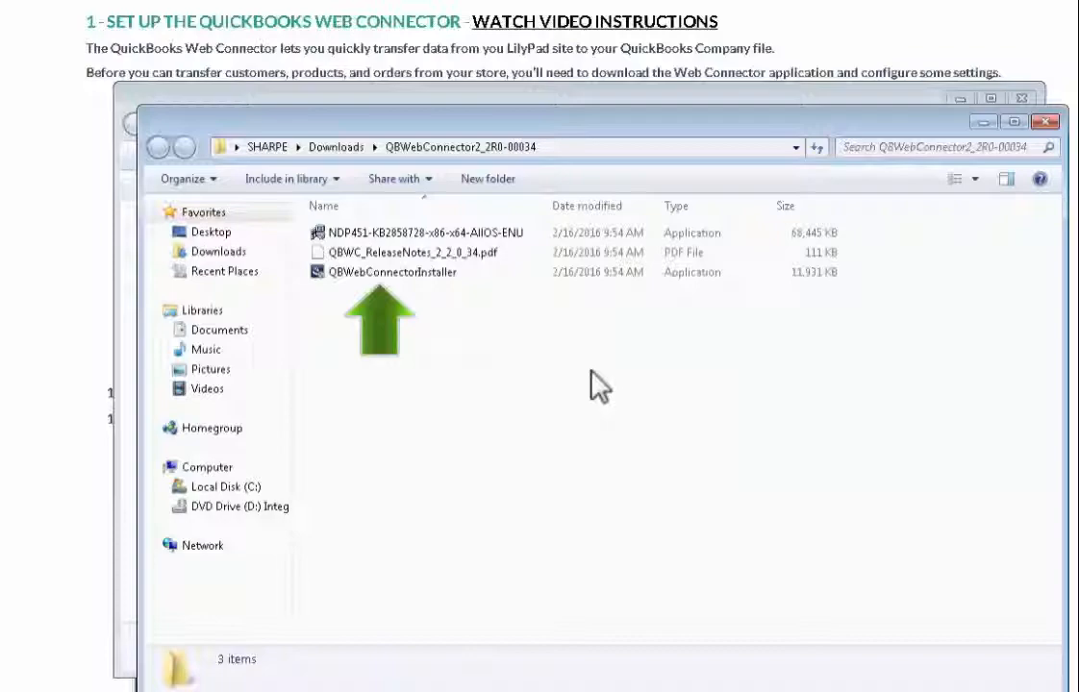
left_click(390, 272)
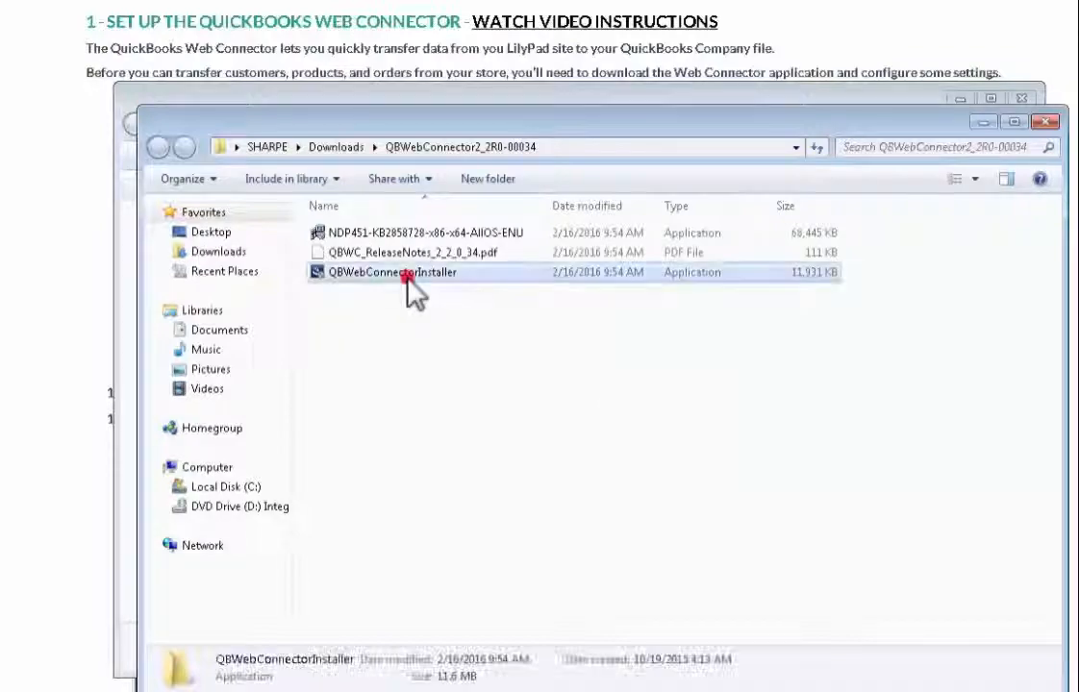
Run the installer, allow UAC, accept the license, and install QBWebConnector 2.2.
double_click(392, 272)
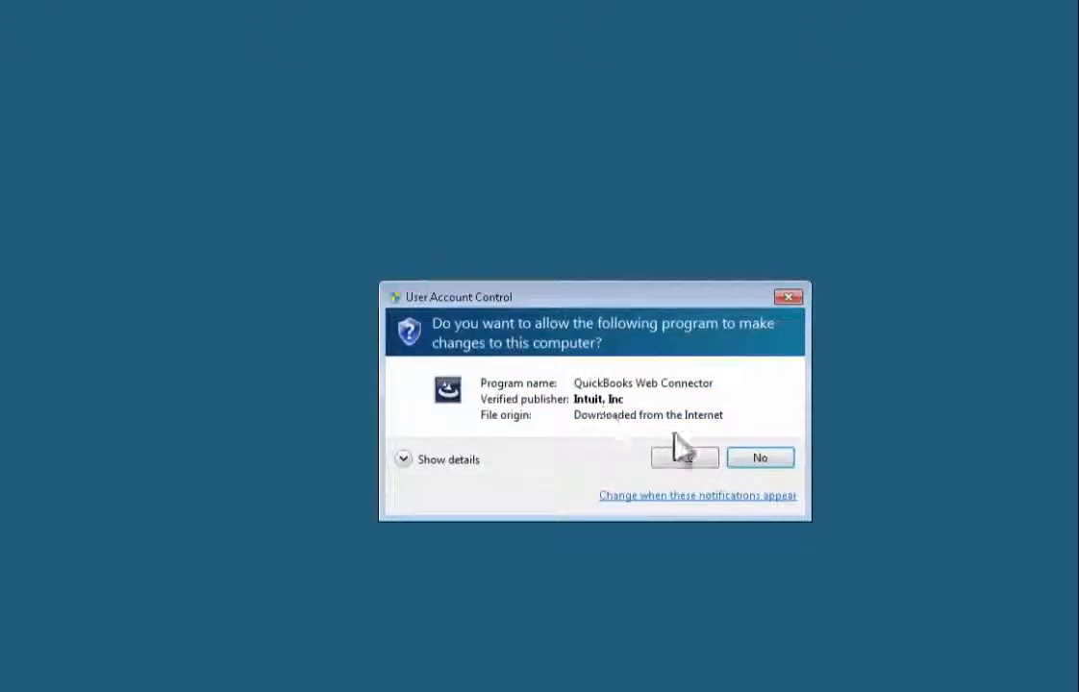
left_click(684, 456)
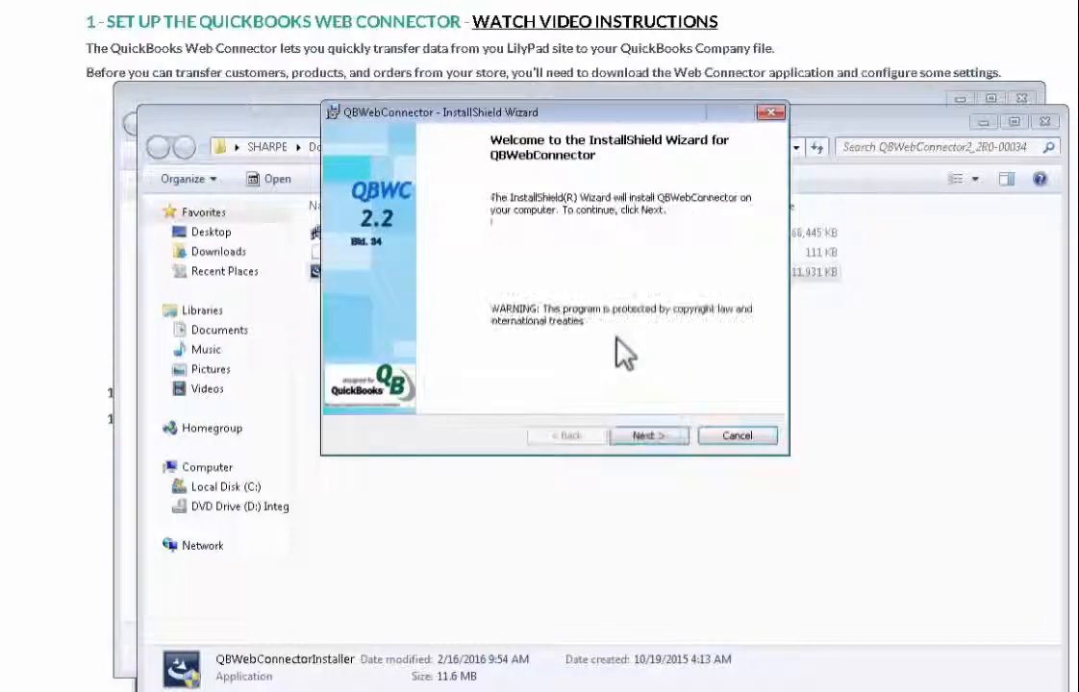
mouse_move(649, 435)
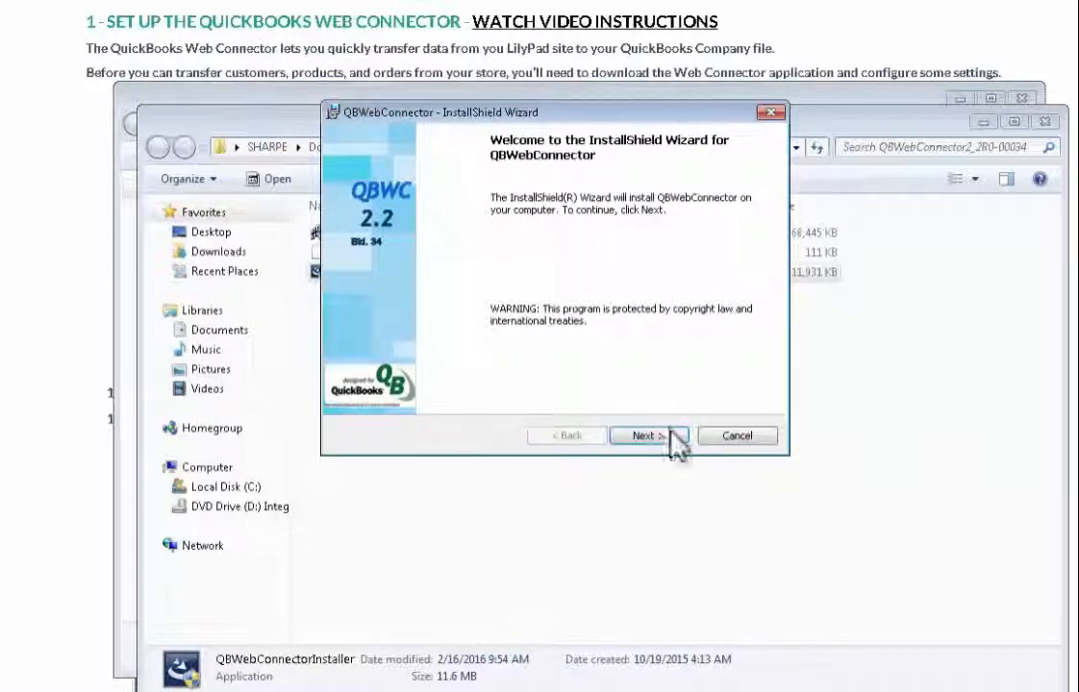
left_click(644, 436)
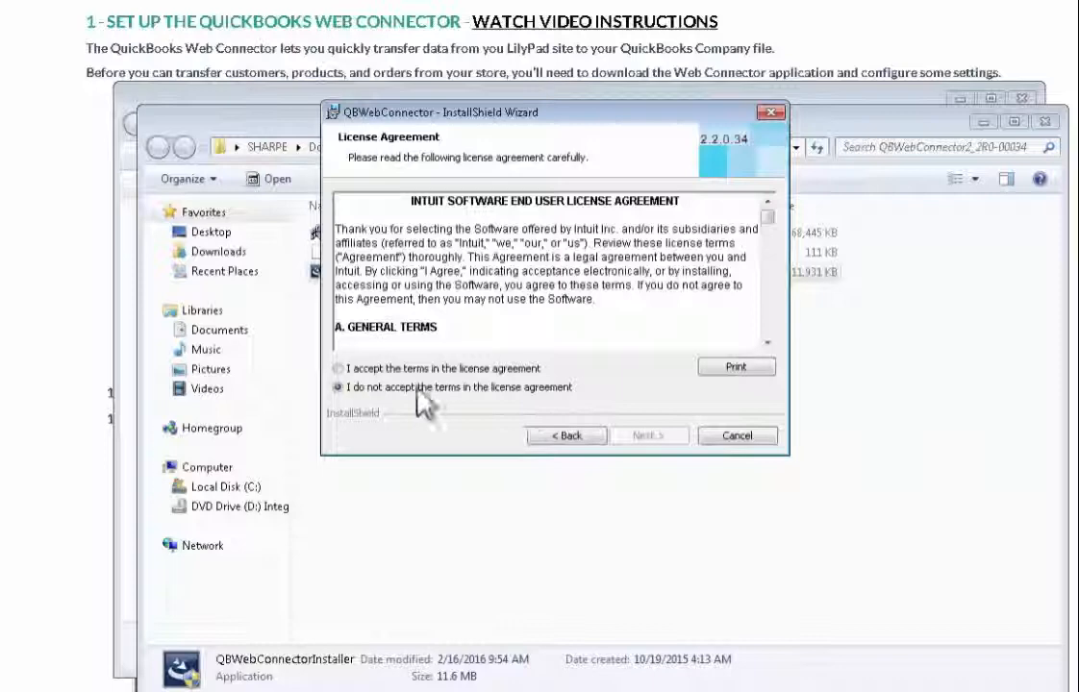
left_click(335, 368)
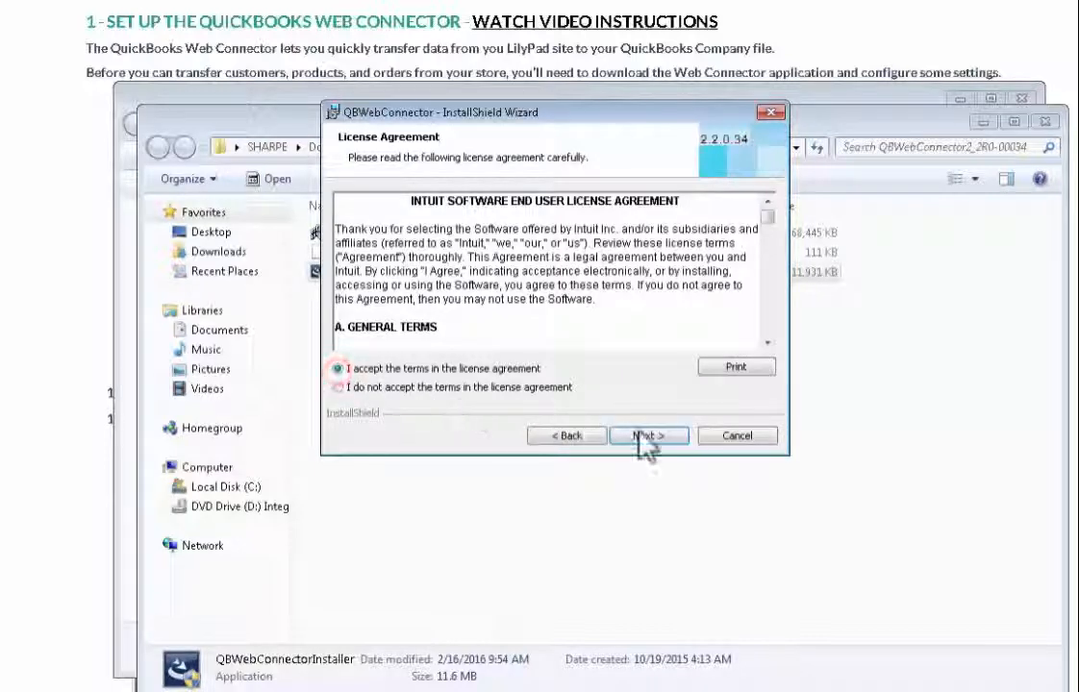
left_click(648, 435)
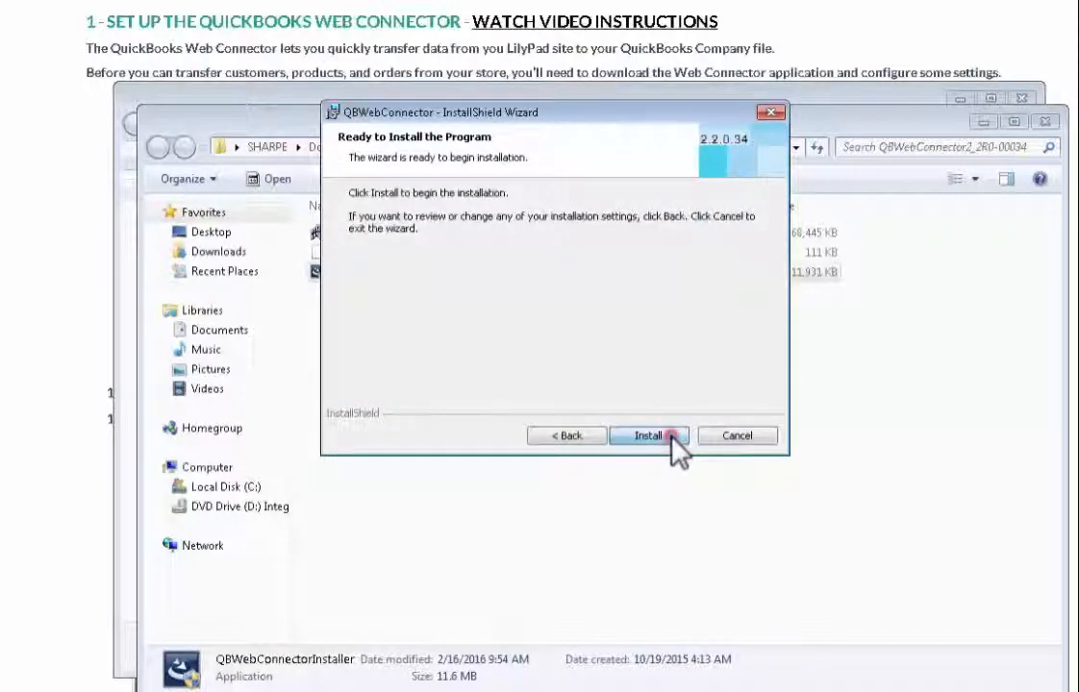
left_click(649, 436)
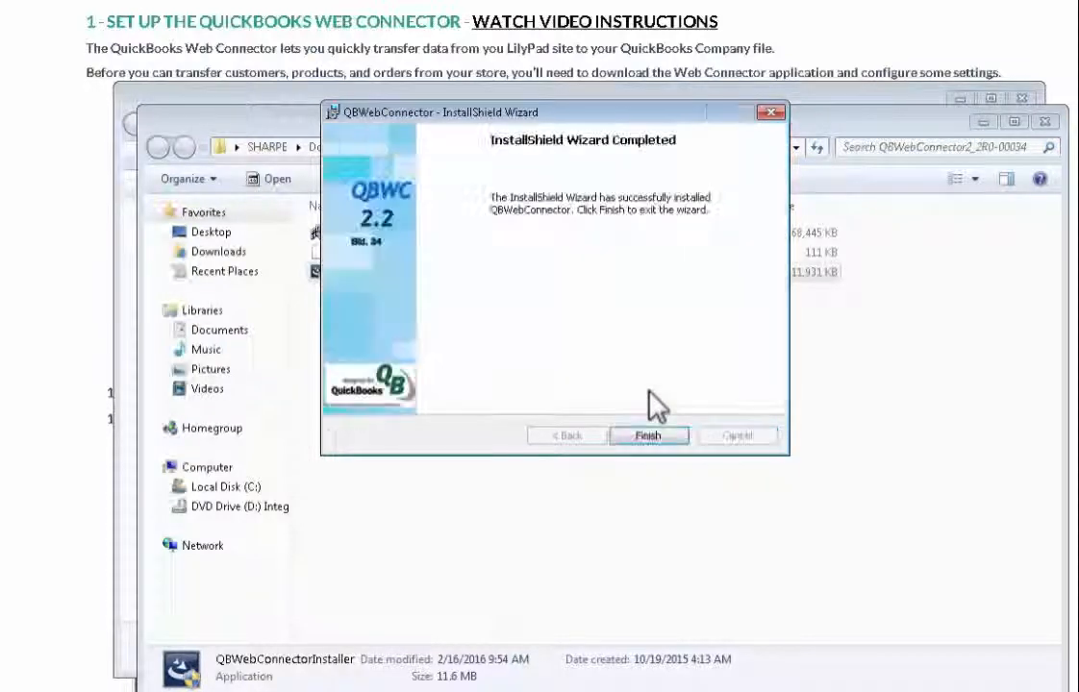
left_click(649, 436)
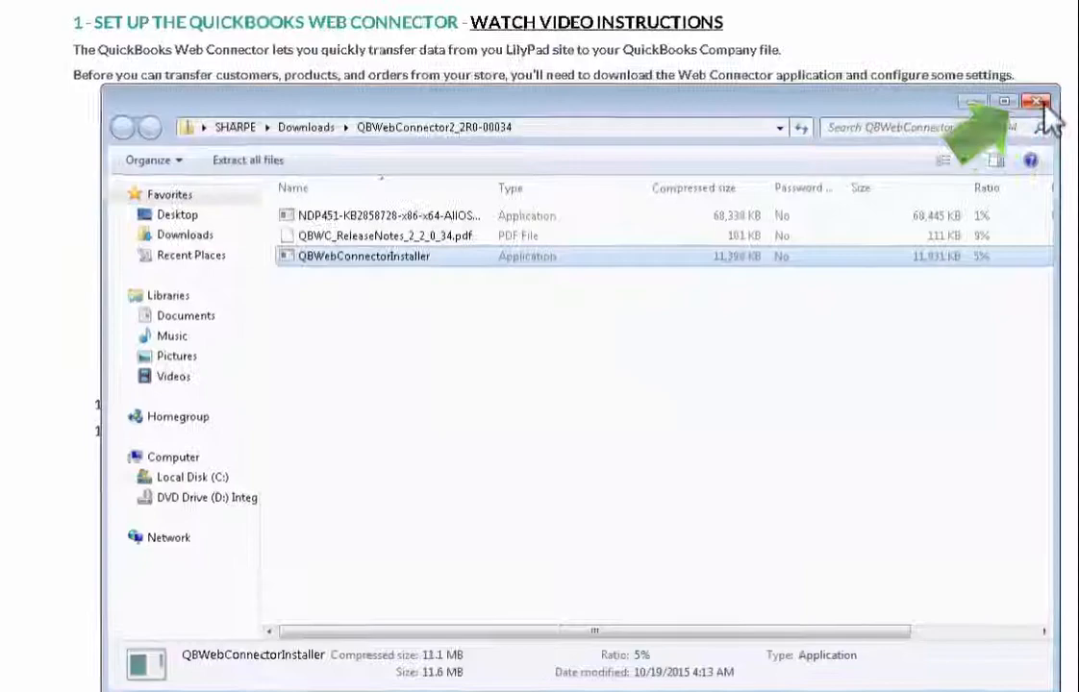
Close Explorer, download the QWC file, reopen the sample inventory file, and close Accountant Center.
left_click(1036, 101)
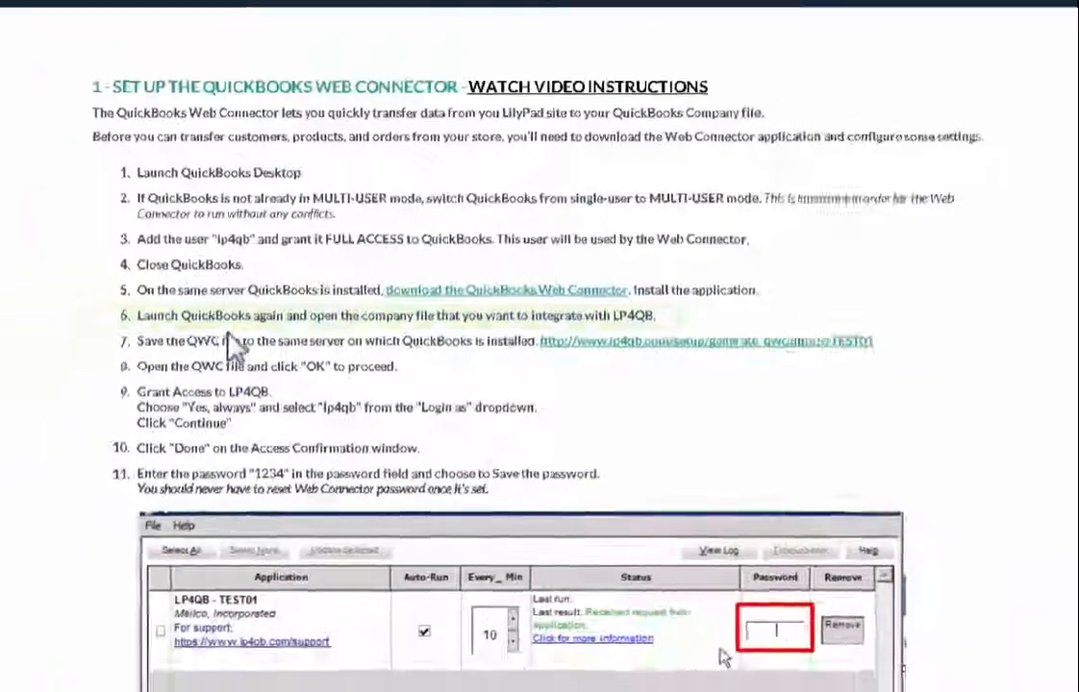
left_click(11, 681)
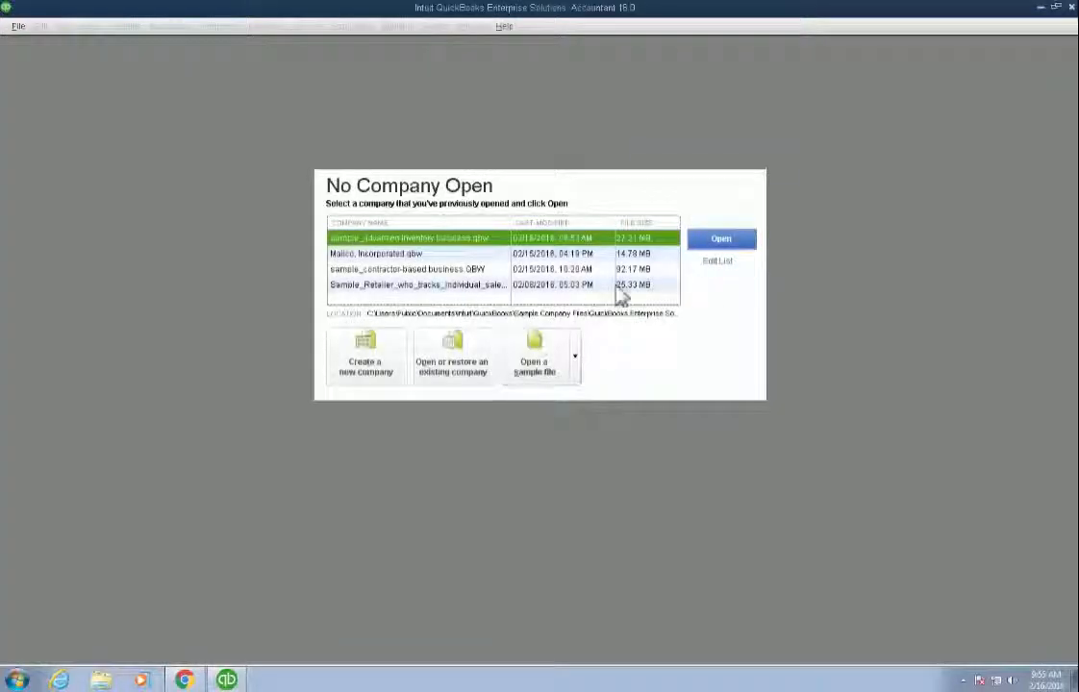
left_click(720, 239)
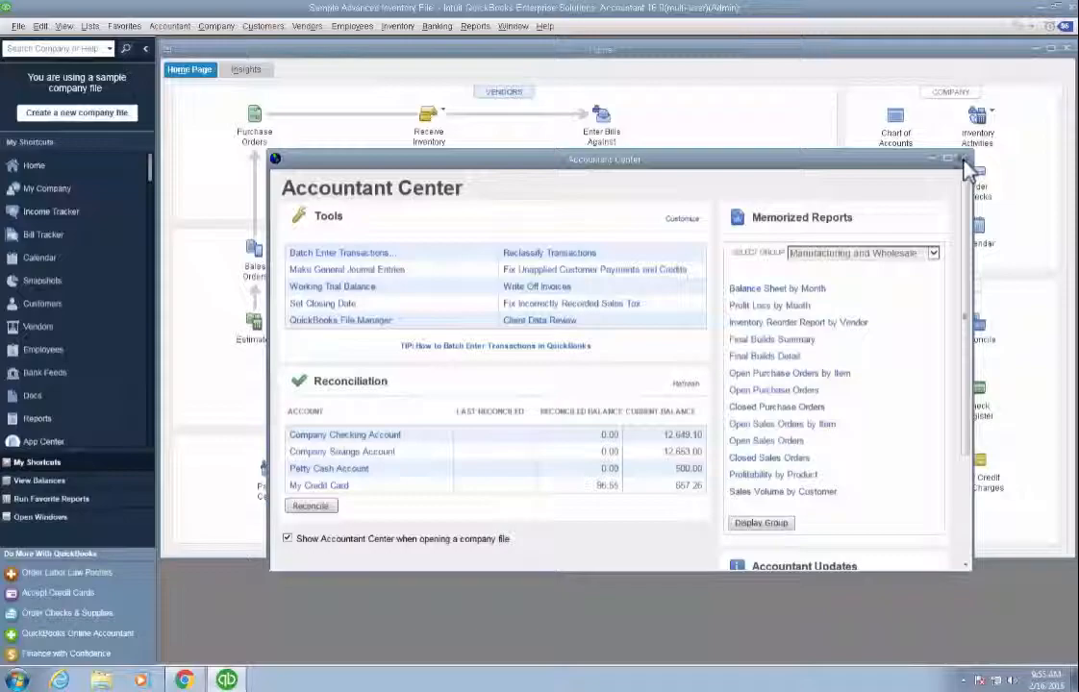
left_click(962, 159)
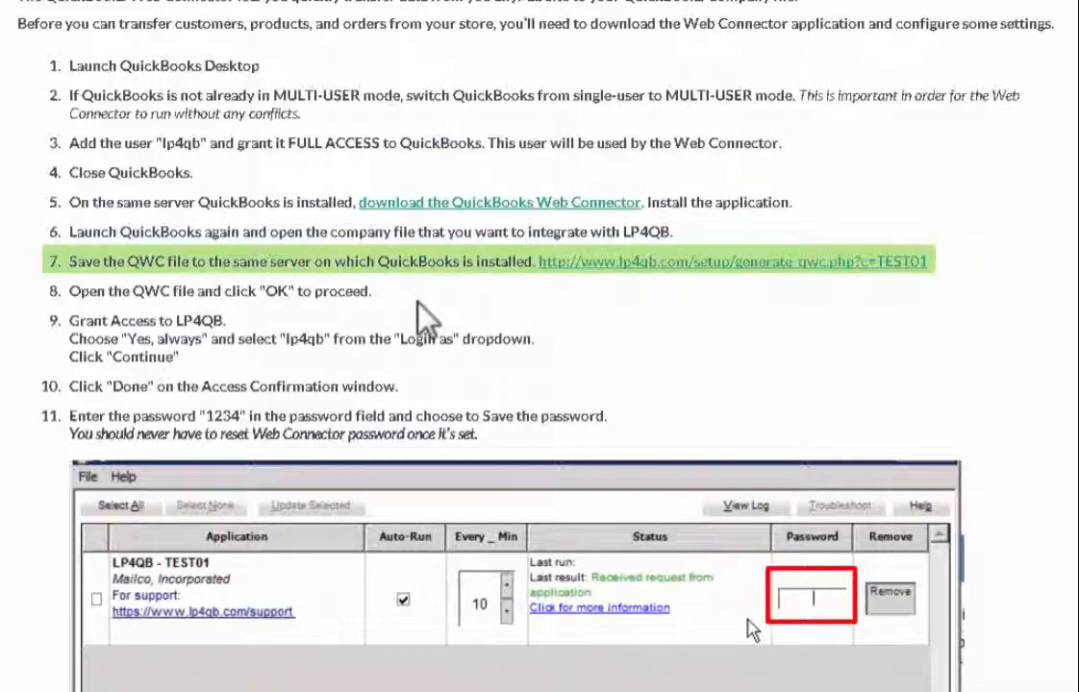
mouse_move(537, 262)
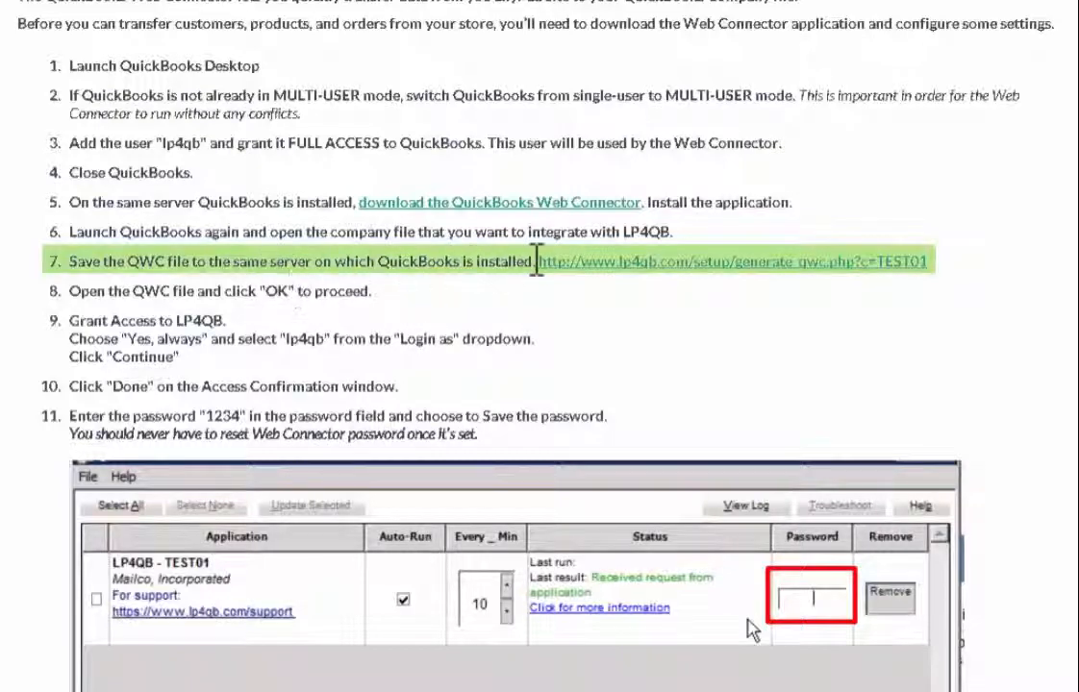
mouse_move(630, 276)
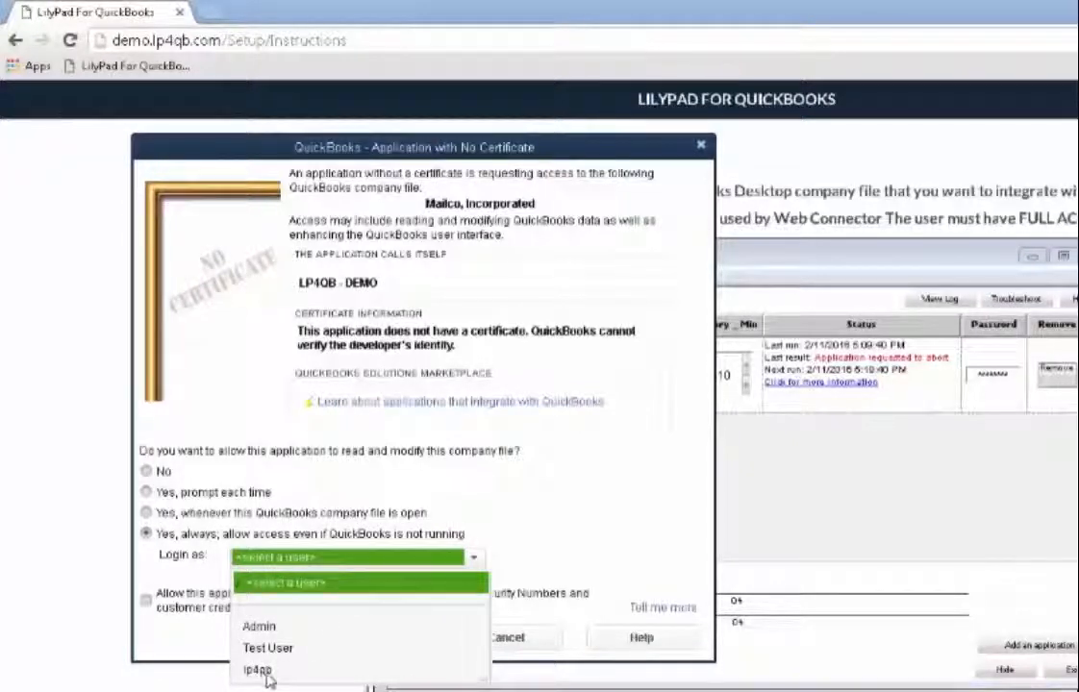
Grant LP4QB 'Yes, always' access logged in as lp4qb, then confirm with Done.
left_click(257, 670)
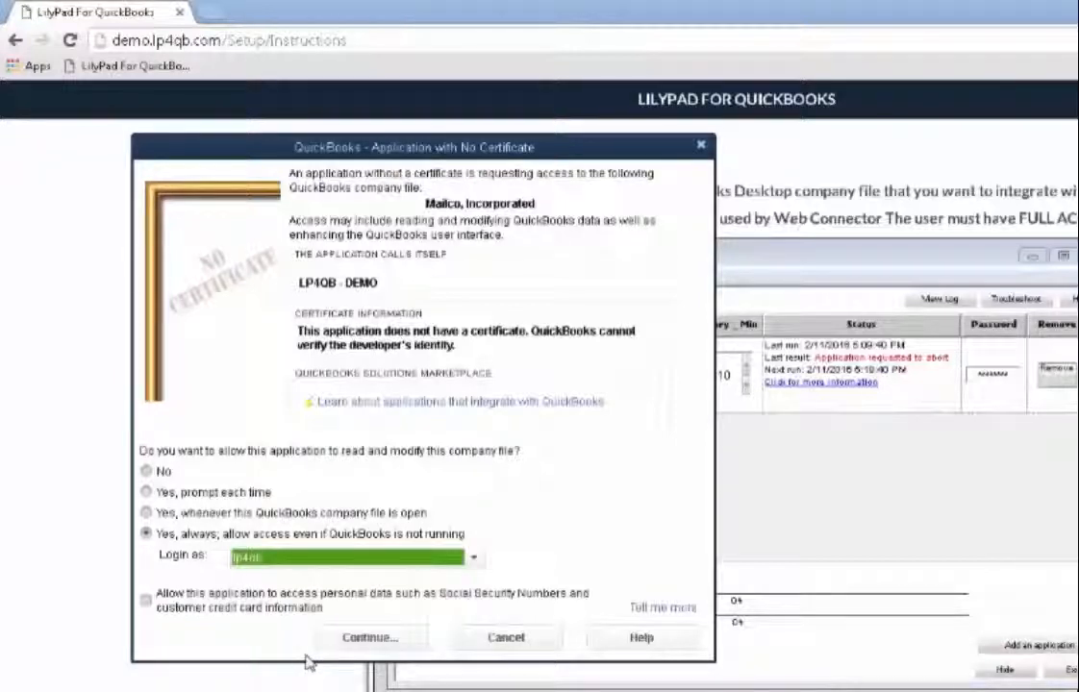
left_click(370, 638)
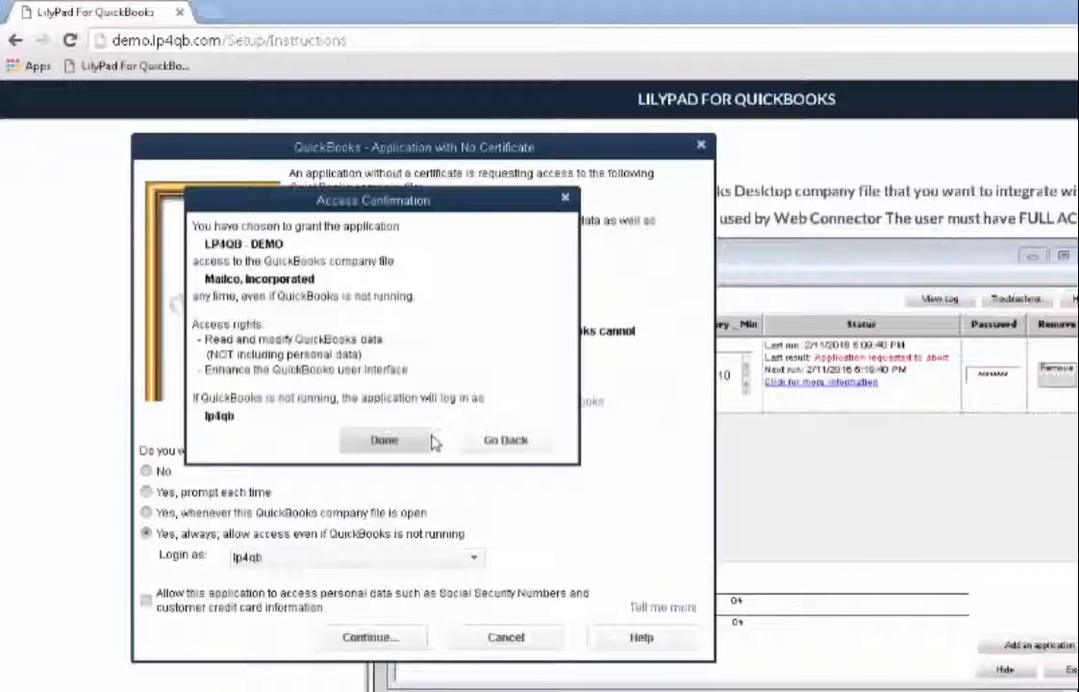
left_click(383, 441)
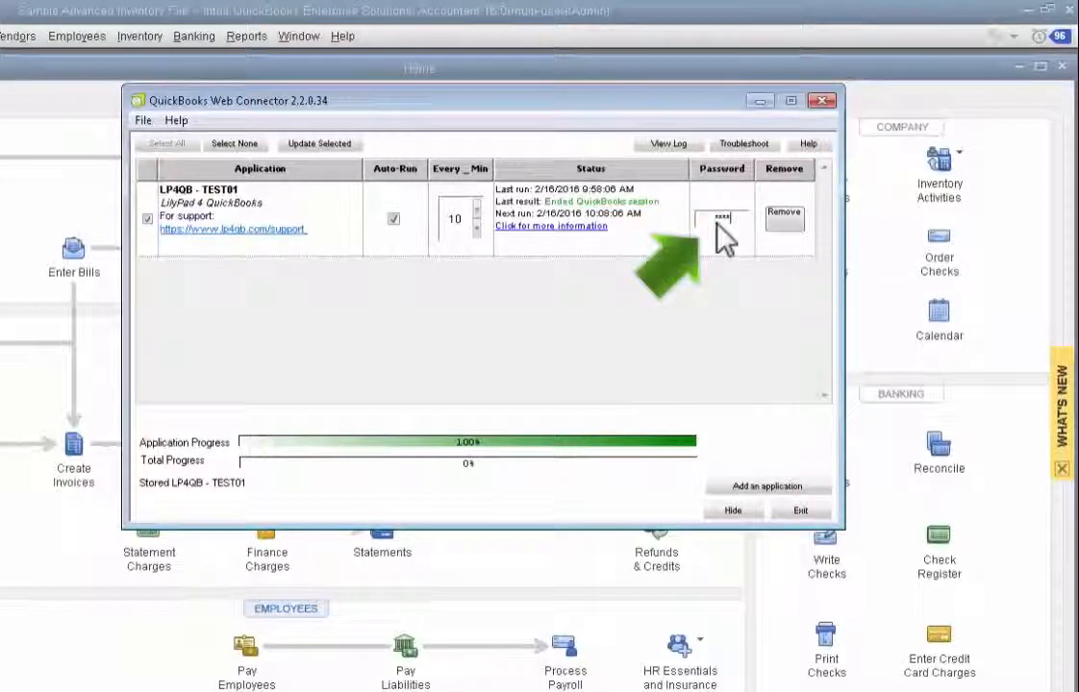
Enter the LP4QB - TEST01 password and choose Yes to save it.
left_click(721, 218)
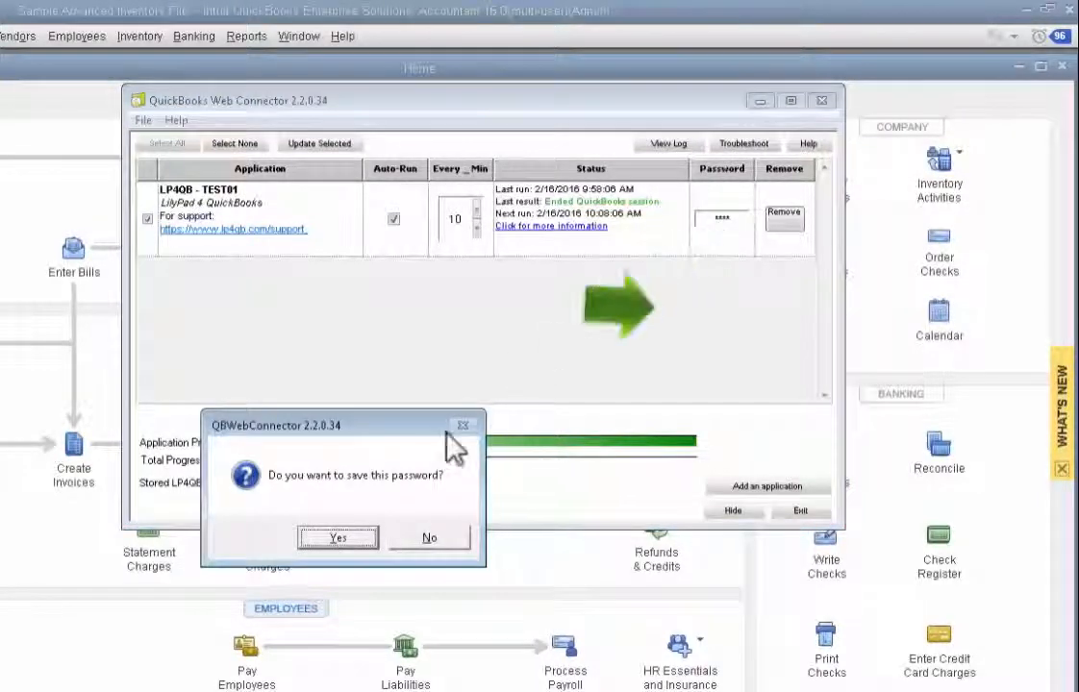
left_click(337, 538)
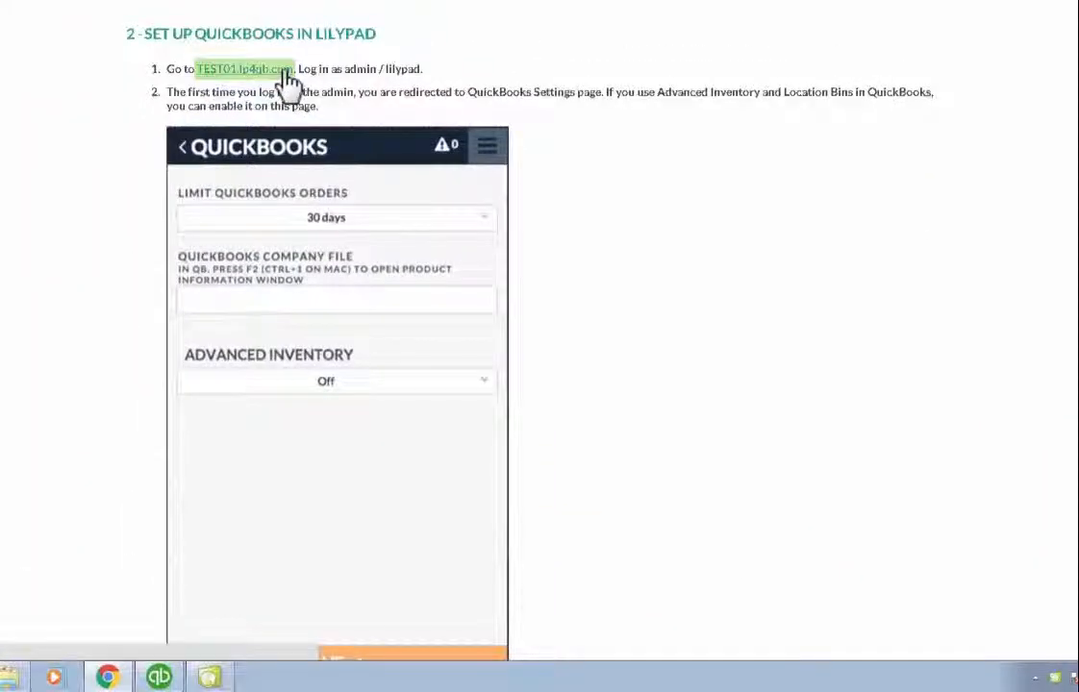
Log in to TEST01.lp4qb.com with username admin and its password.
left_click(242, 68)
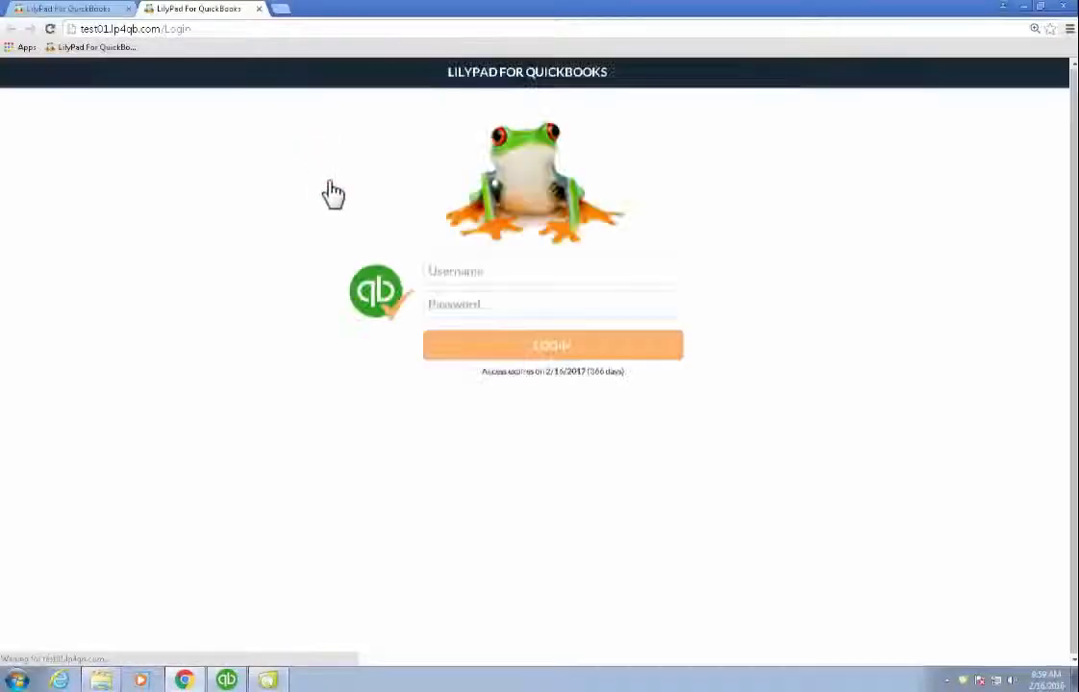
type("admin")
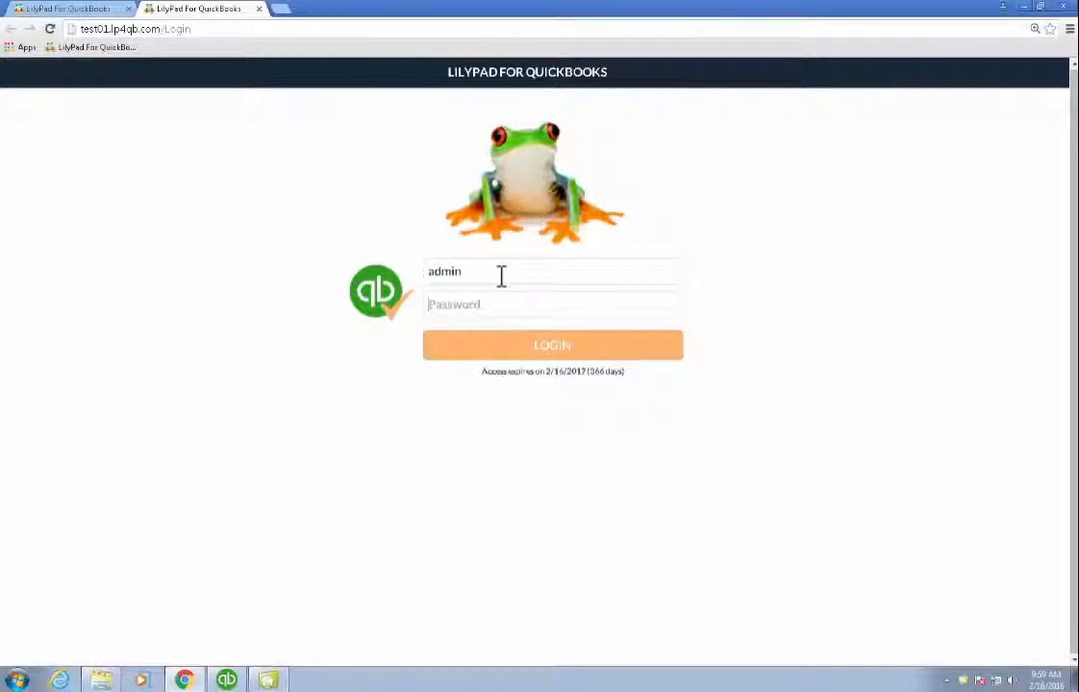
left_click(552, 345)
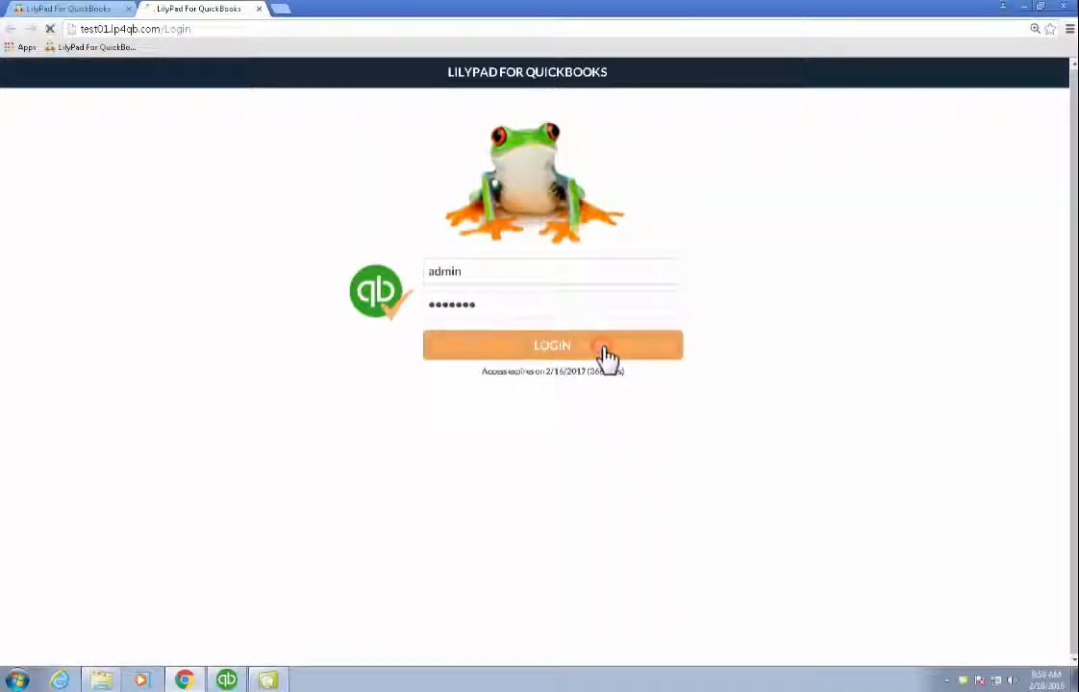
left_click(553, 345)
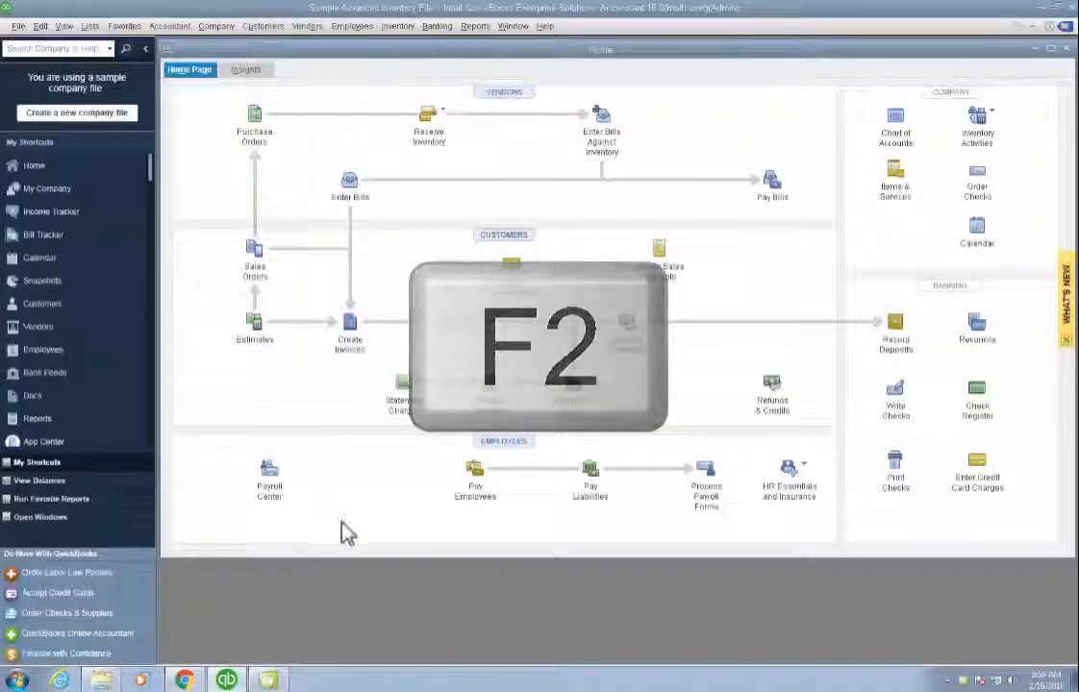
Copy the company file's location path from the F2 Product Information window.
key("f2")
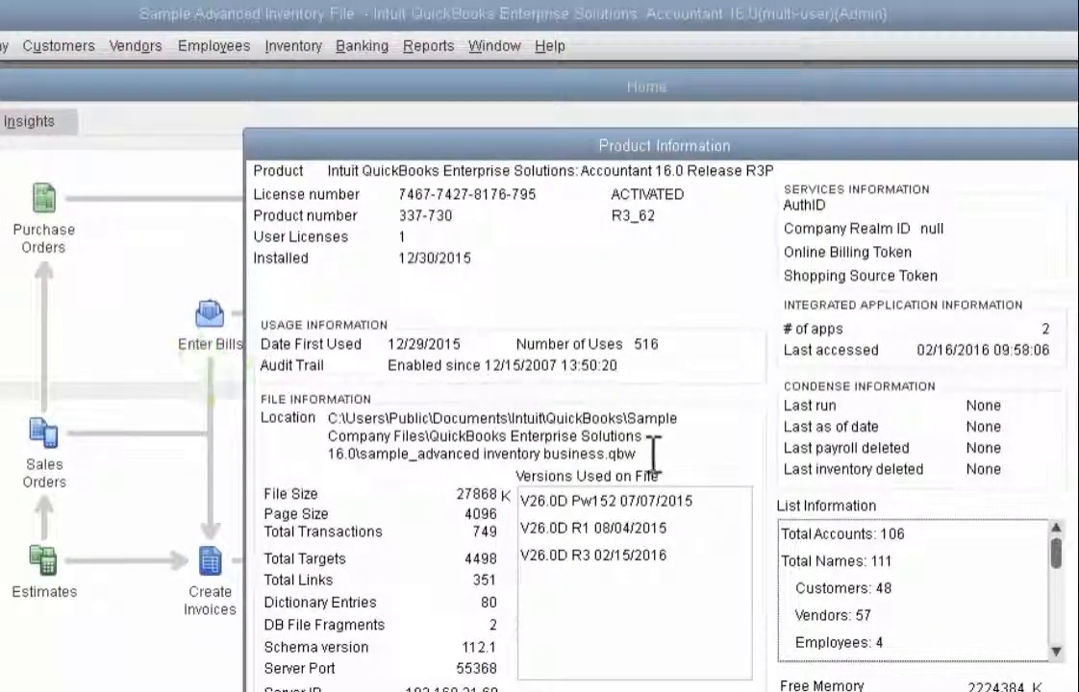
key("ctrl+c")
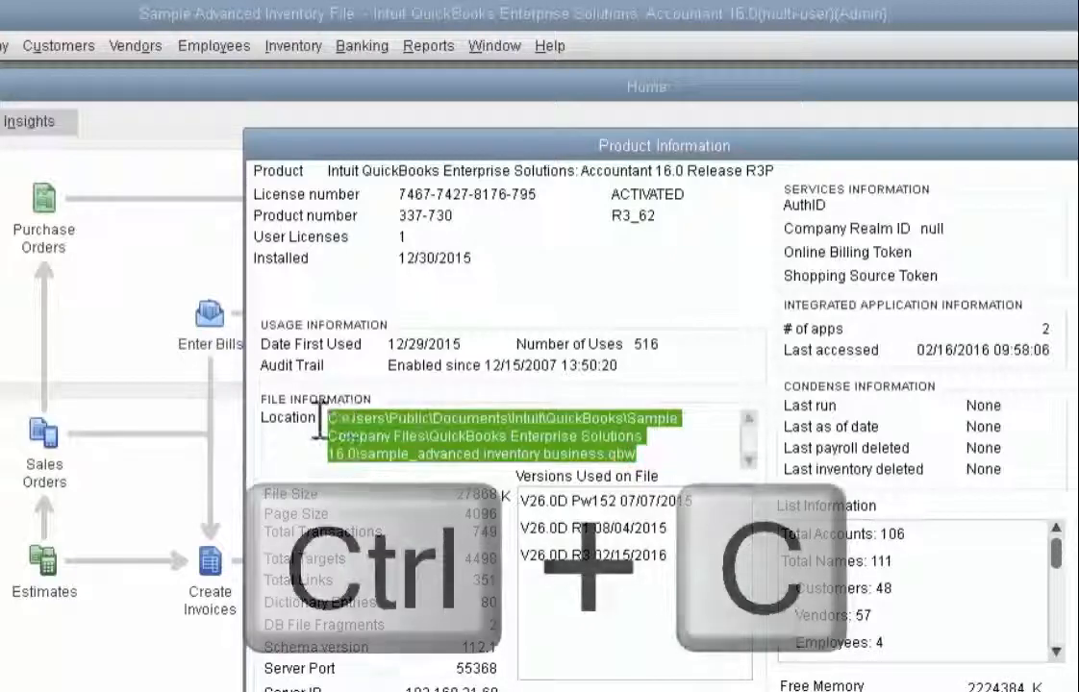
key("ctrl+c")
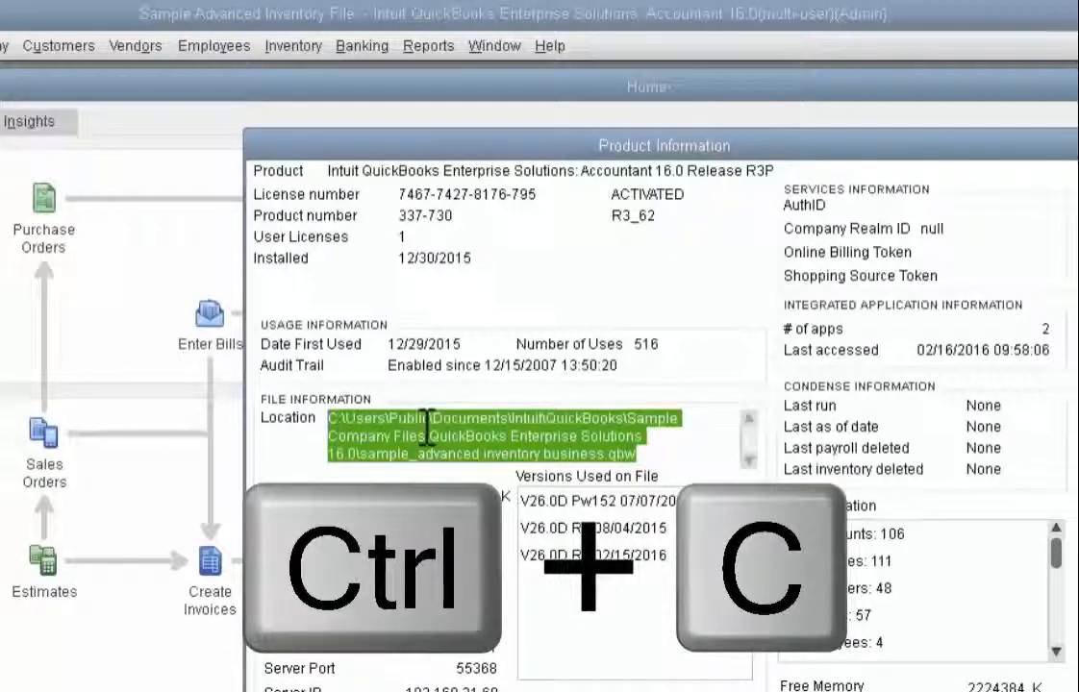
key("ctrl+c")
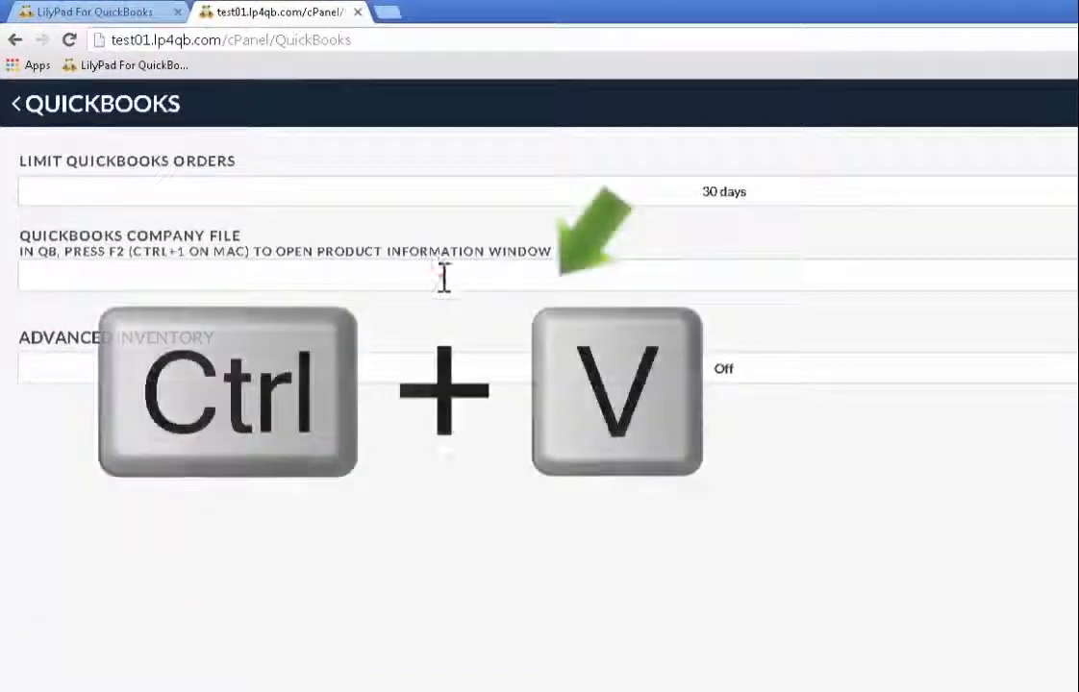
Paste the company file path, switch on Advanced Inventory and Track Bin Locations, and save.
key("ctrl+v")
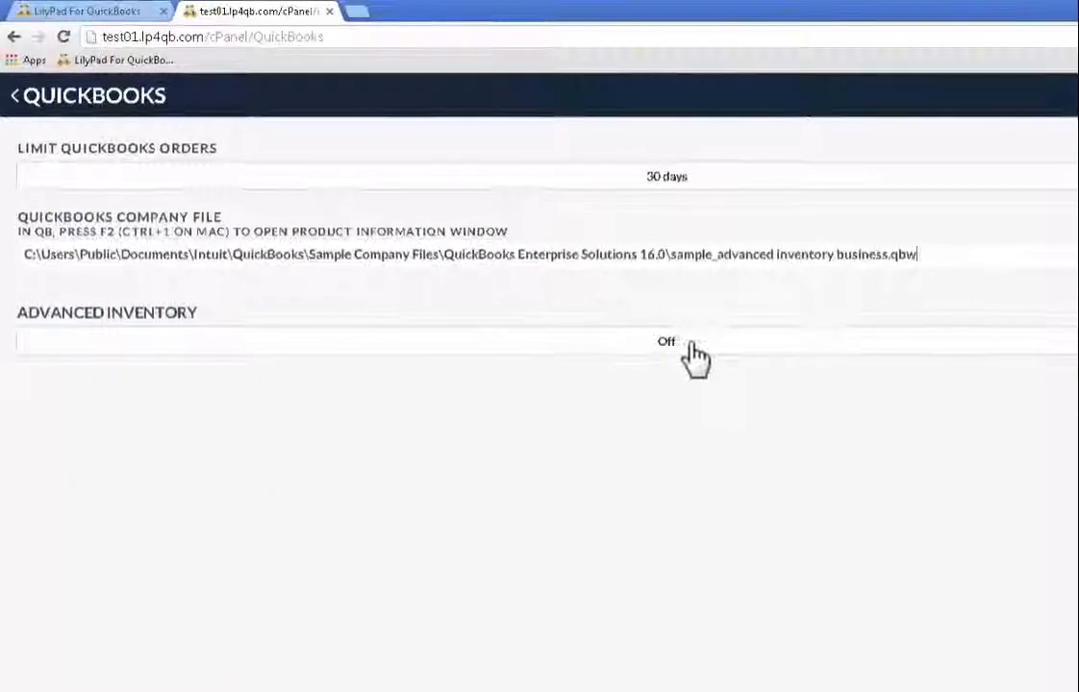
left_click(667, 341)
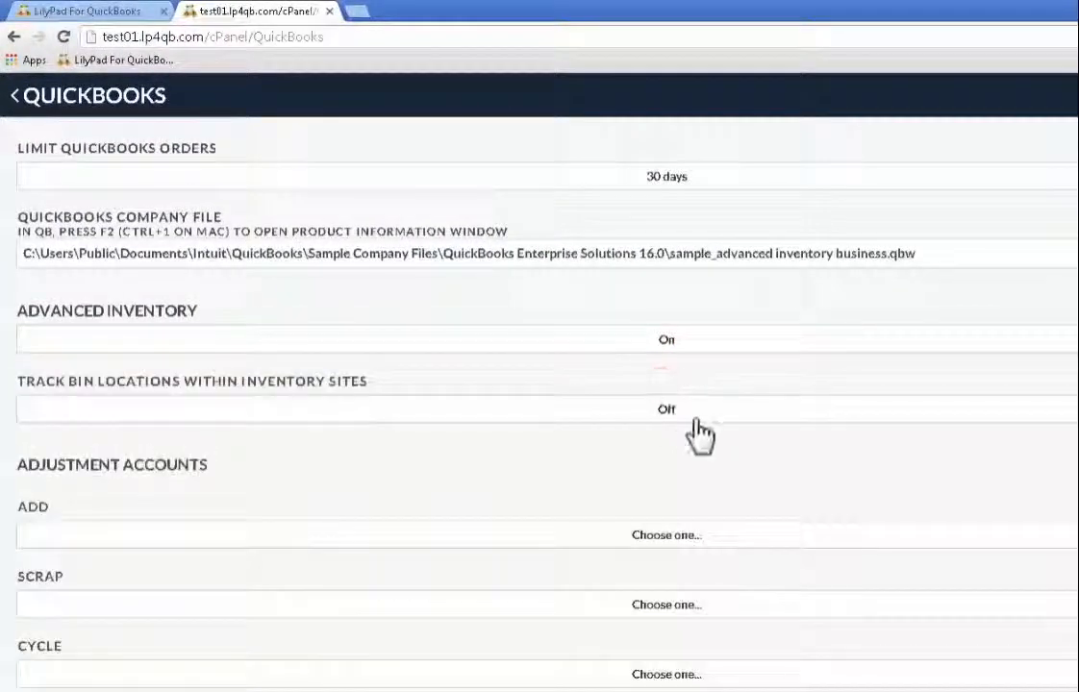
left_click(666, 409)
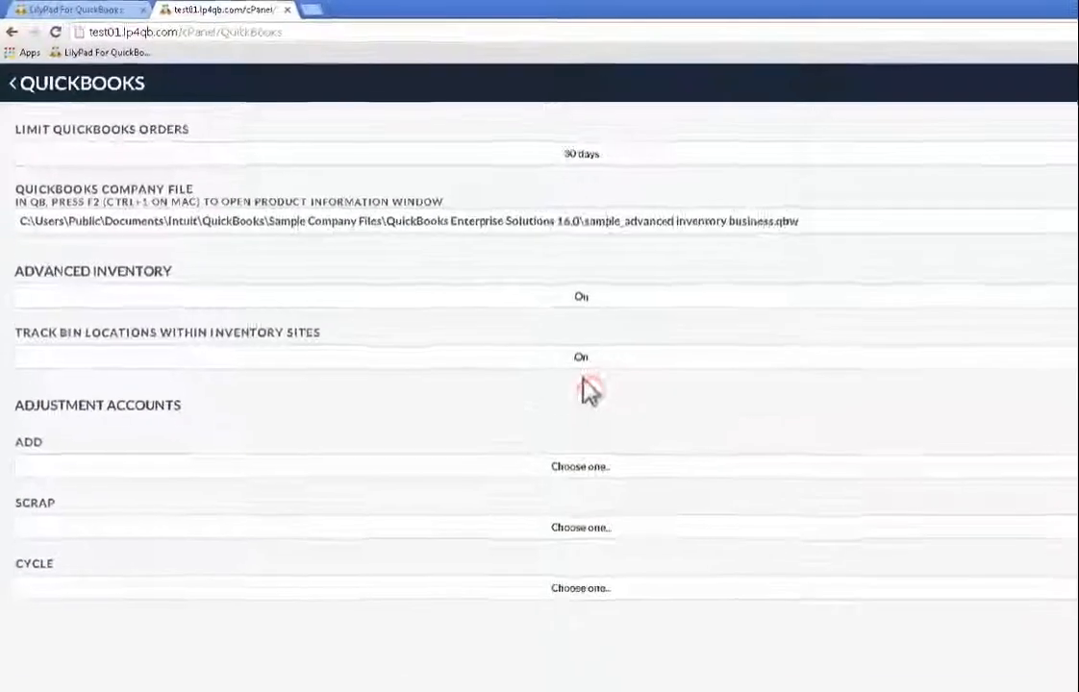
left_click(526, 654)
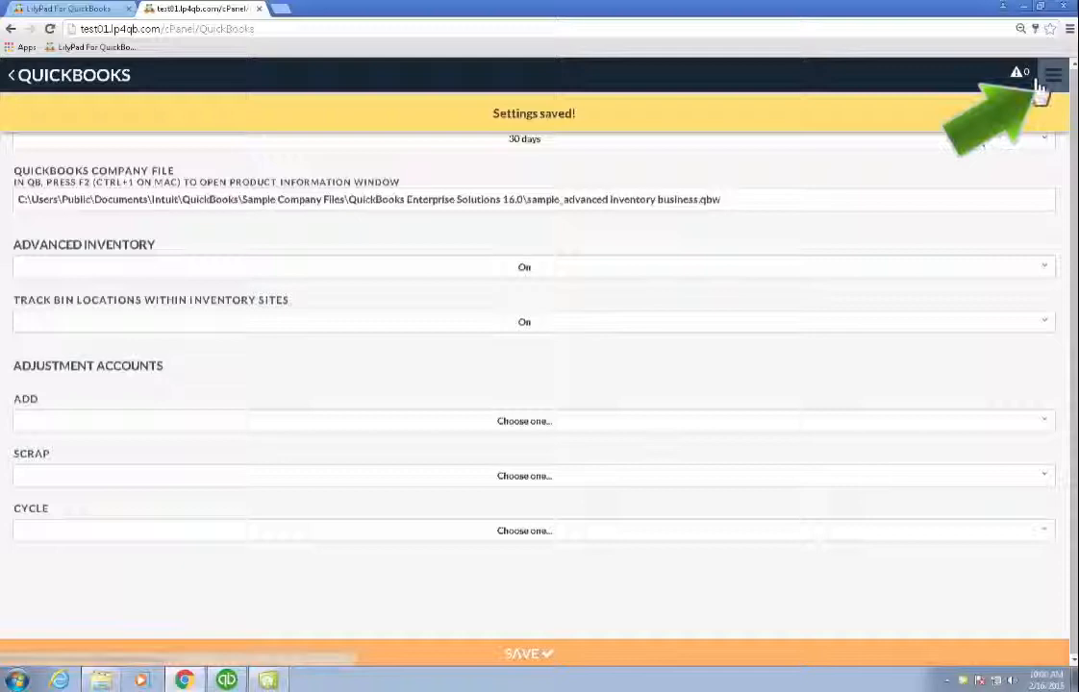
left_click(1052, 75)
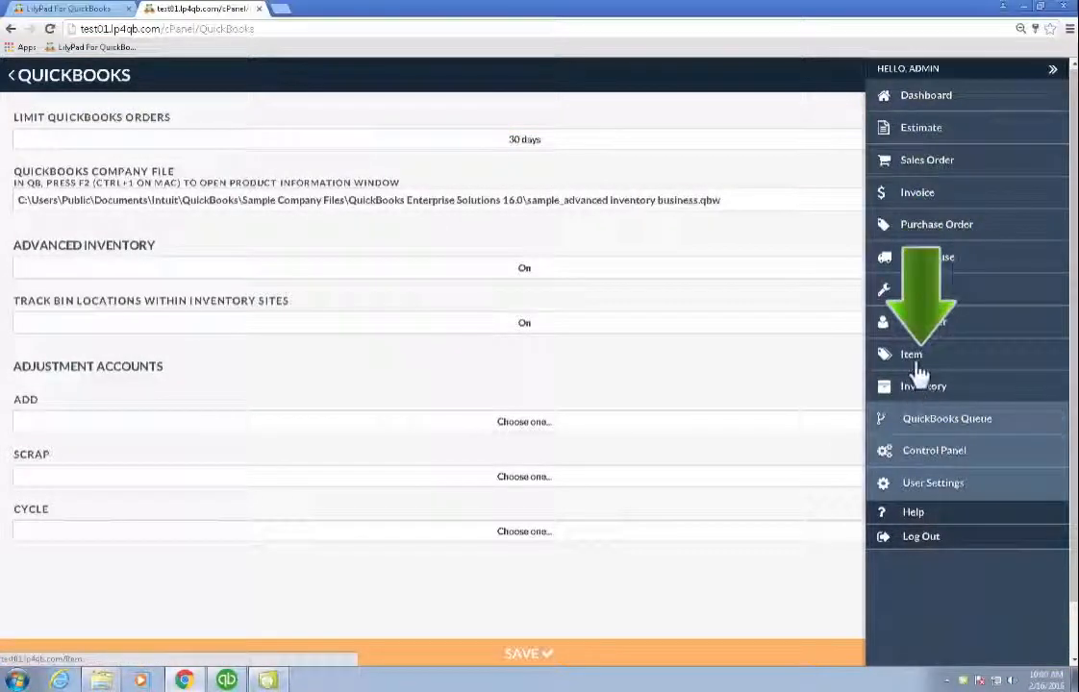
Browse the synced Item, Vendor and Customer lists, then return to the Dashboard.
left_click(910, 353)
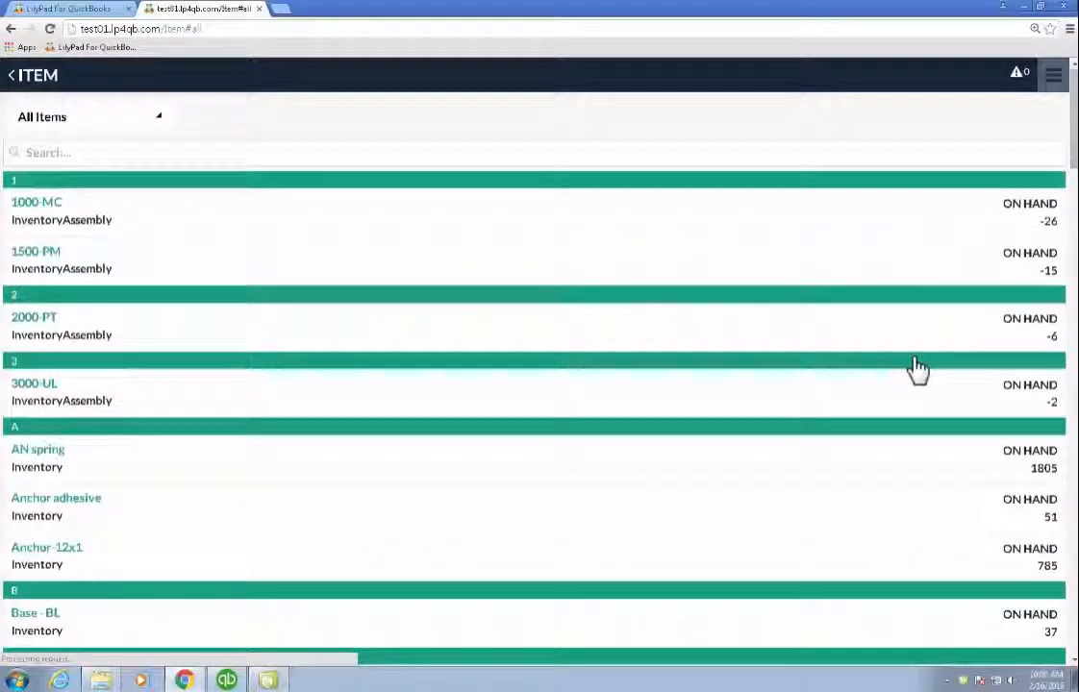
left_click(1053, 75)
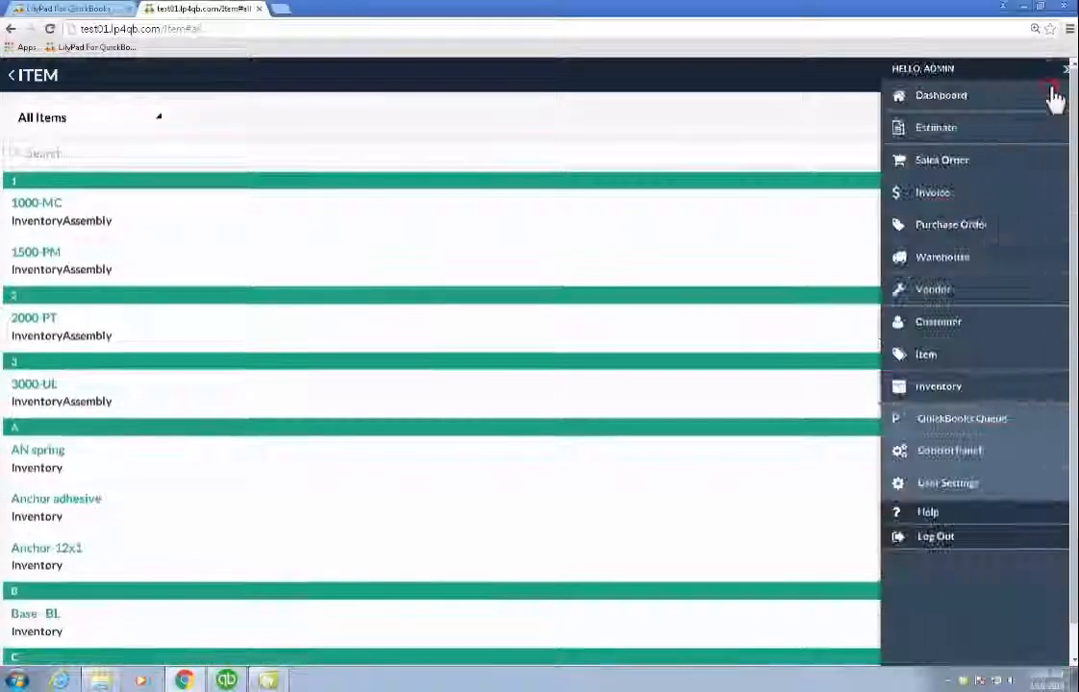
left_click(932, 289)
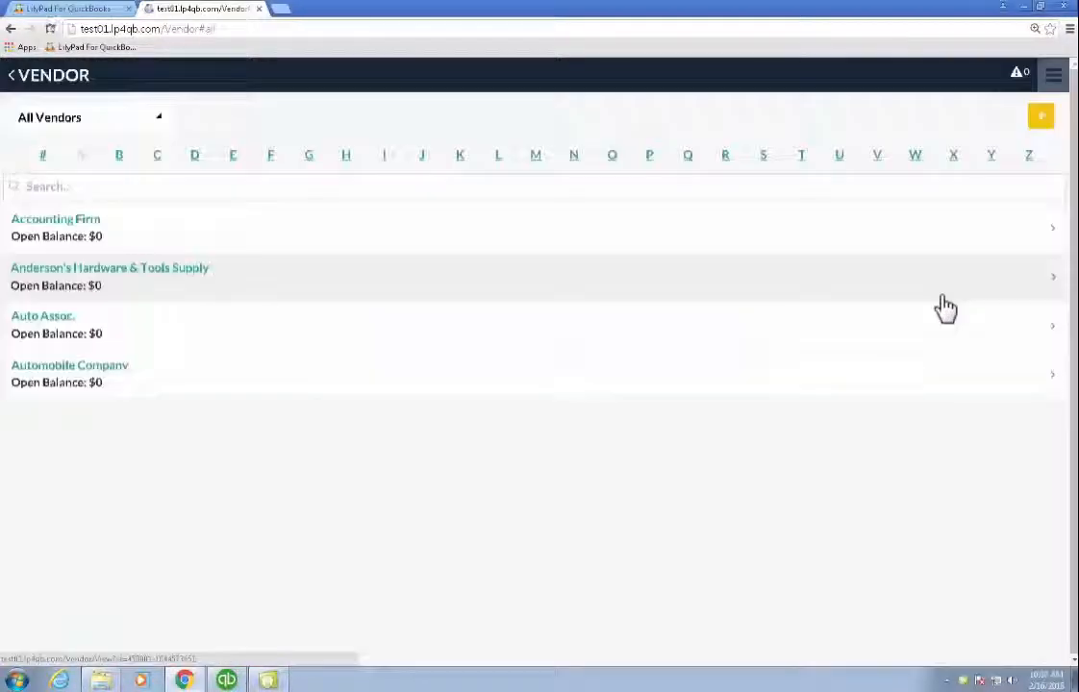
left_click(1052, 75)
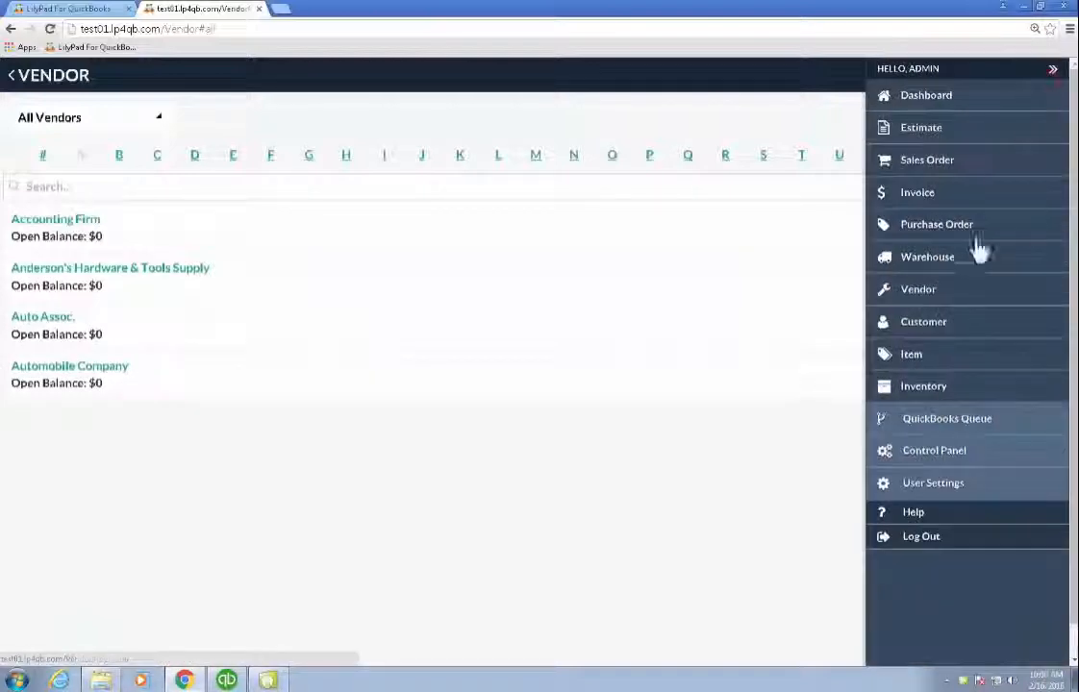
left_click(923, 321)
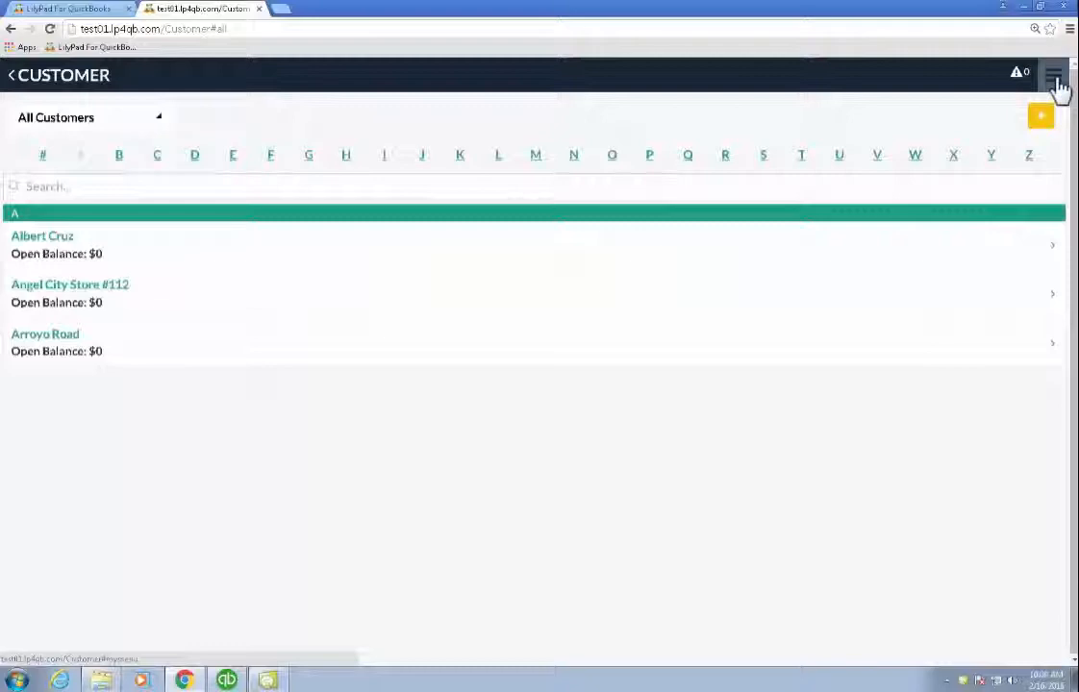
left_click(1054, 80)
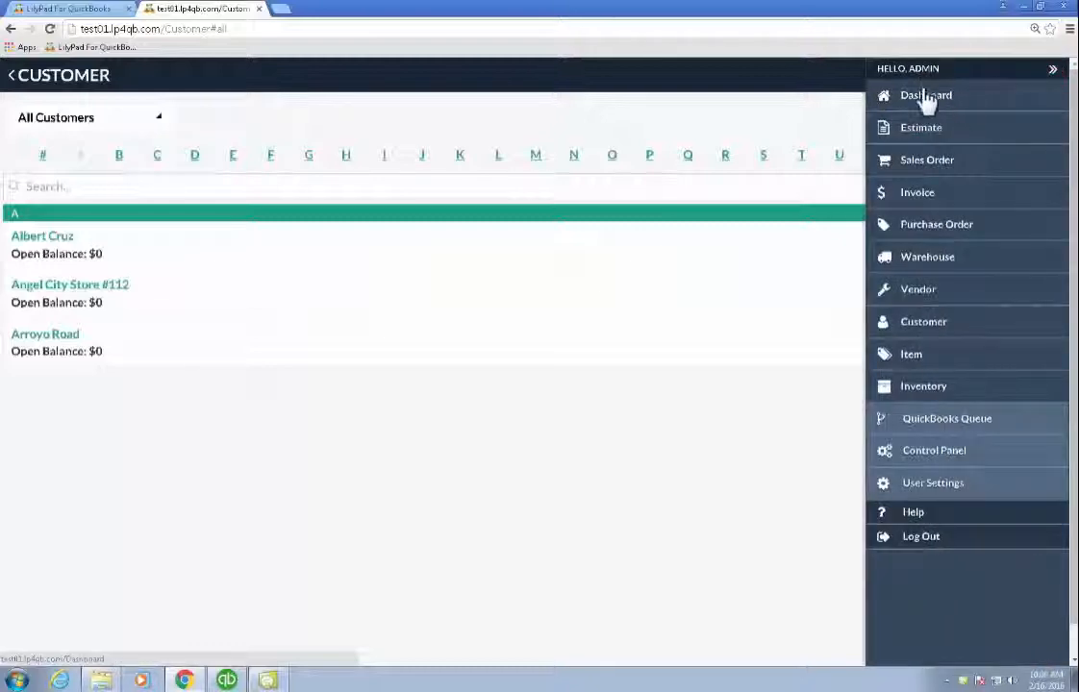
left_click(924, 95)
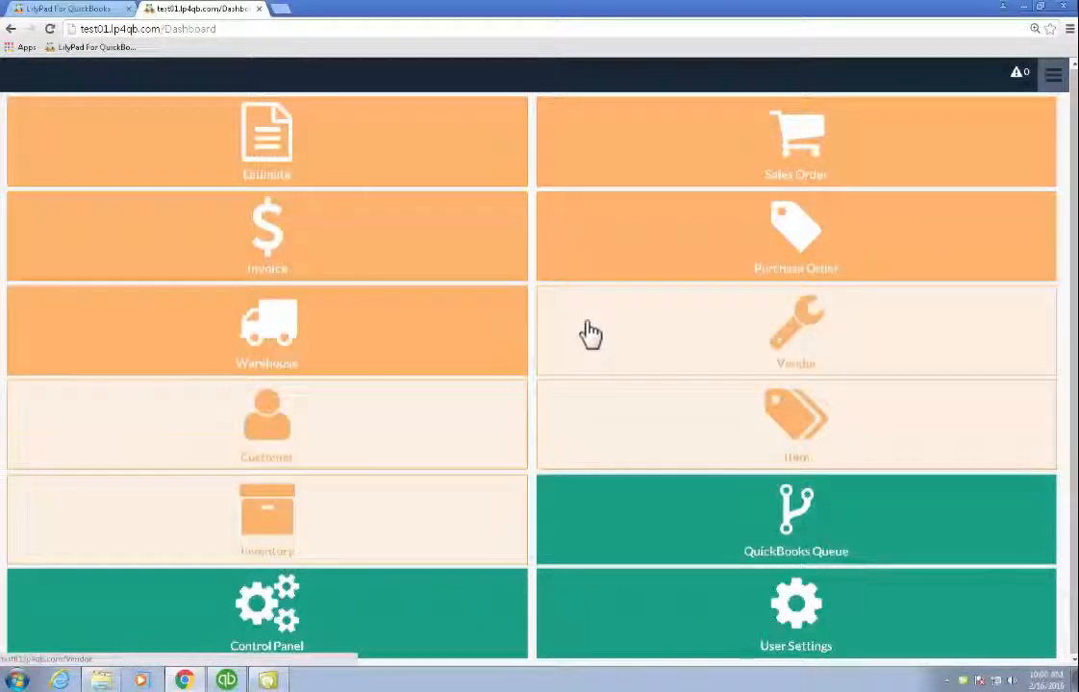